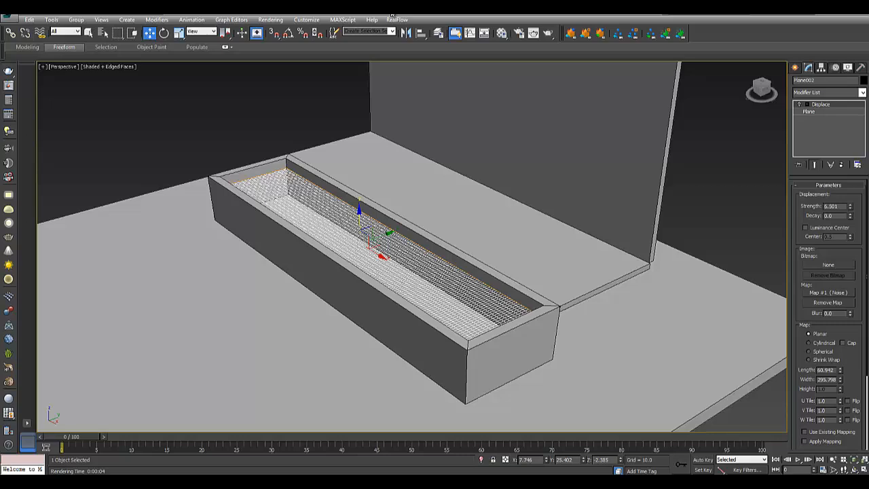
Step: Deselect, orbit around the basin and select the water plane inside it
click(215, 150)
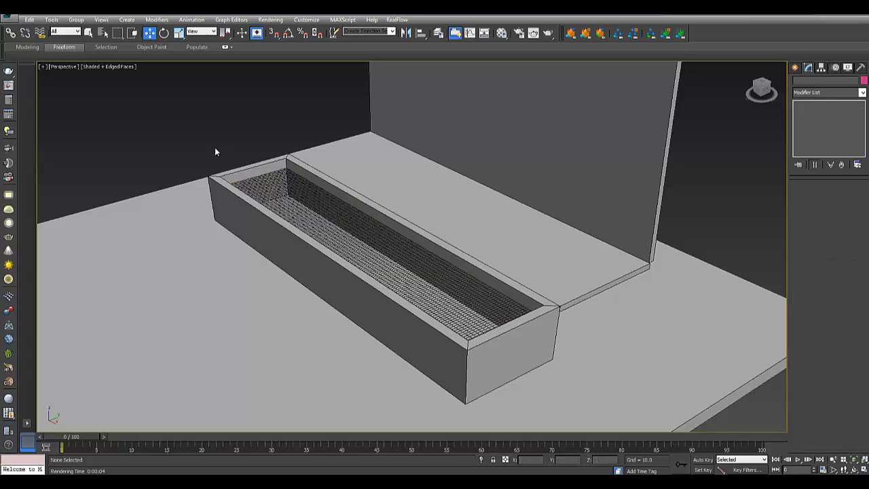
mouse_move(220, 156)
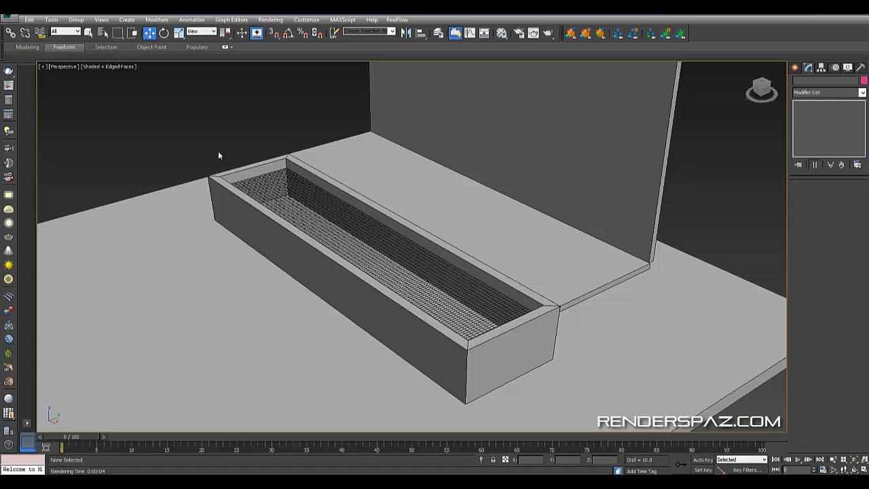
mouse_move(312, 203)
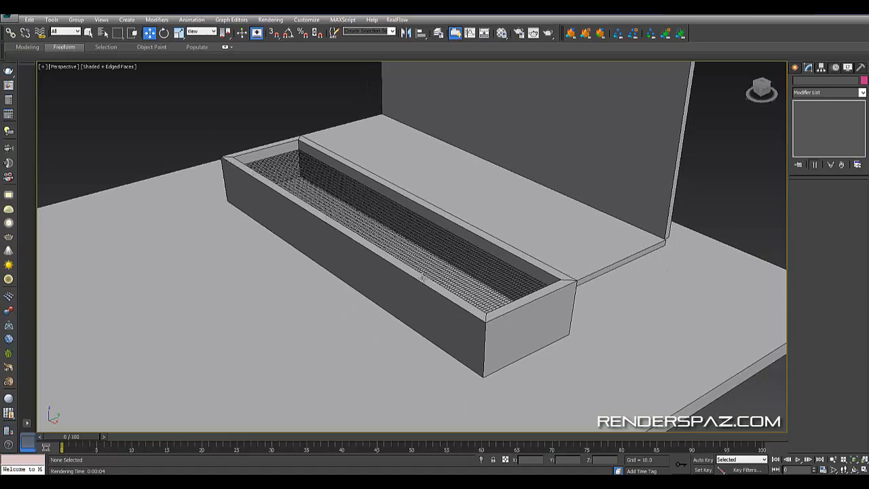
mouse_move(174, 228)
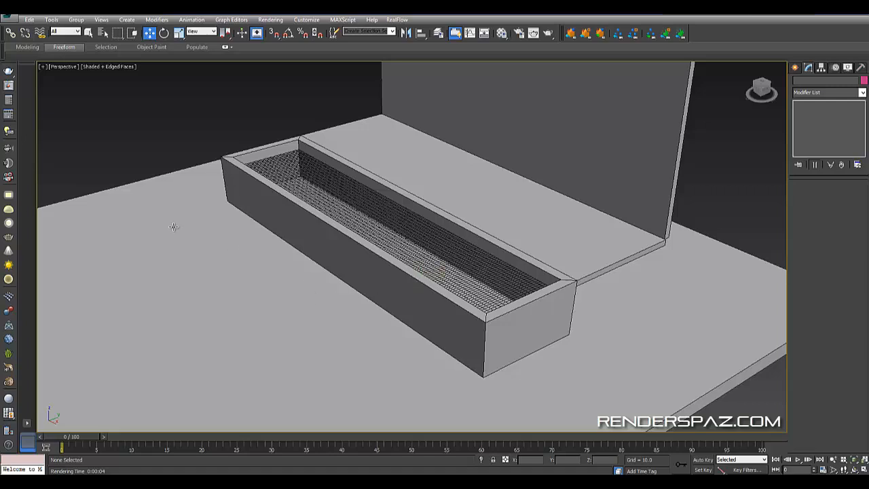
mouse_move(433, 262)
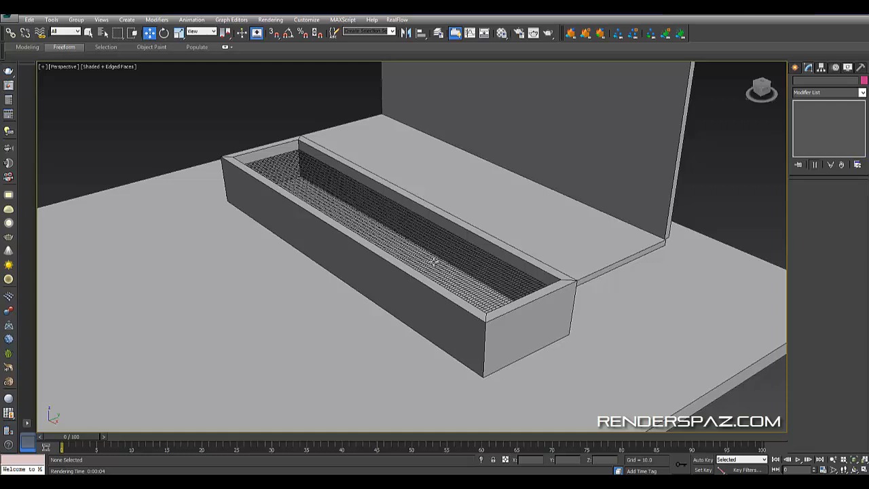
mouse_move(579, 188)
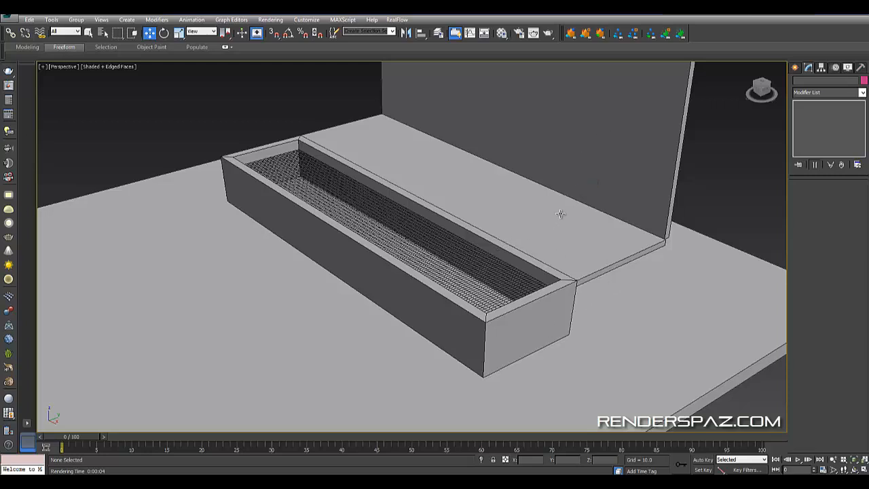
drag(559, 215, 497, 258)
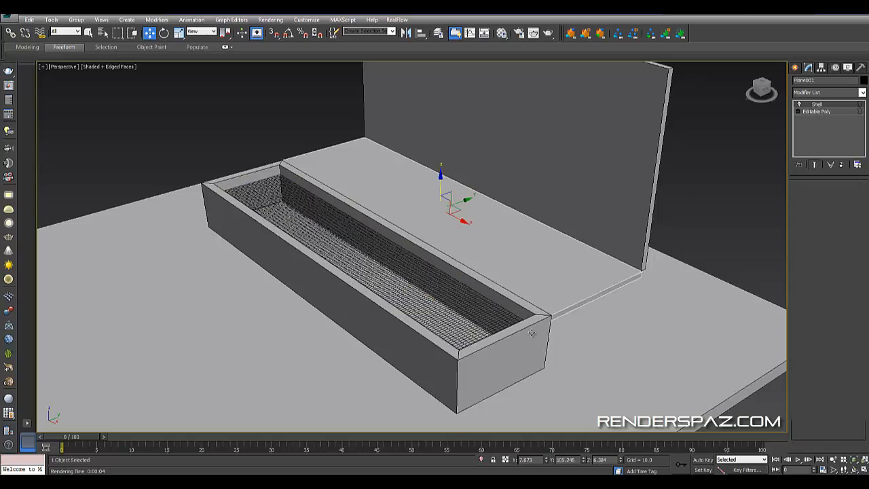
click(817, 103)
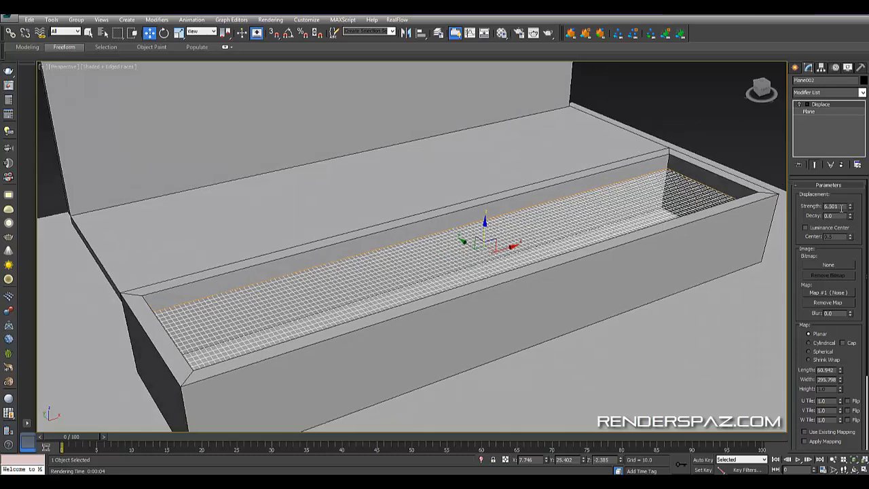
mouse_move(831, 333)
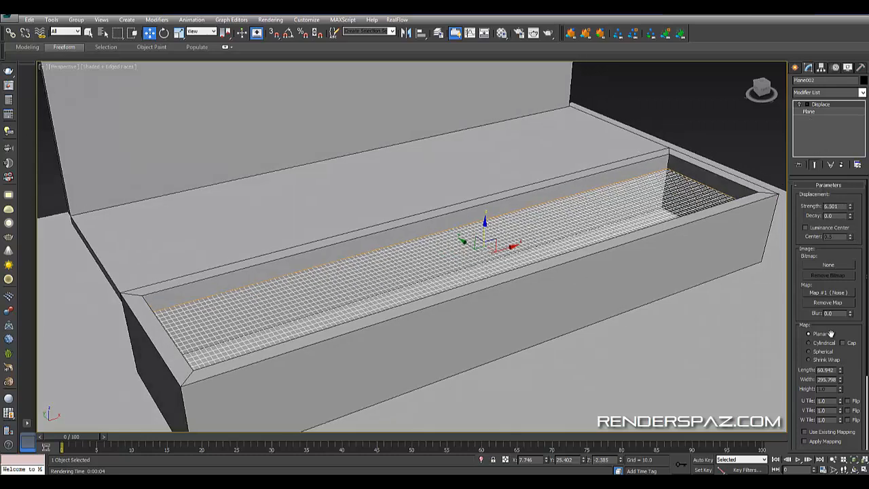
Step: Check the Plane segments, return to Displace and enable Show End Result for ripples
click(809, 112)
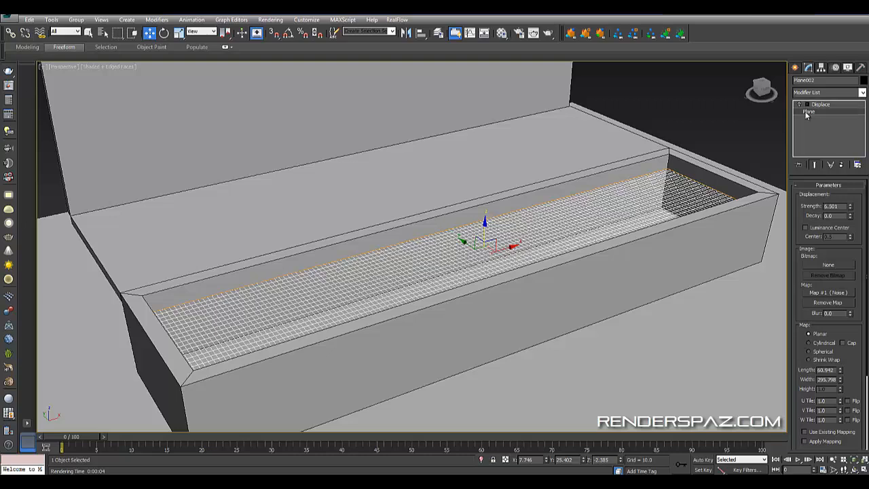
click(809, 111)
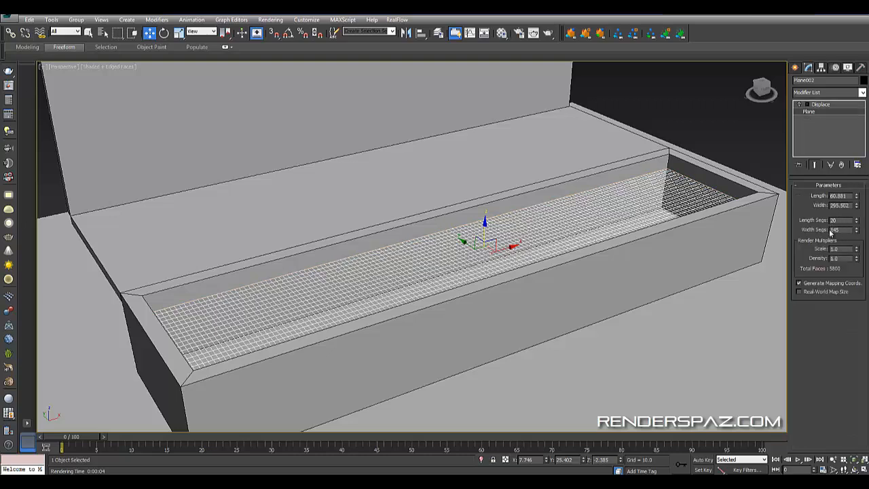
click(820, 103)
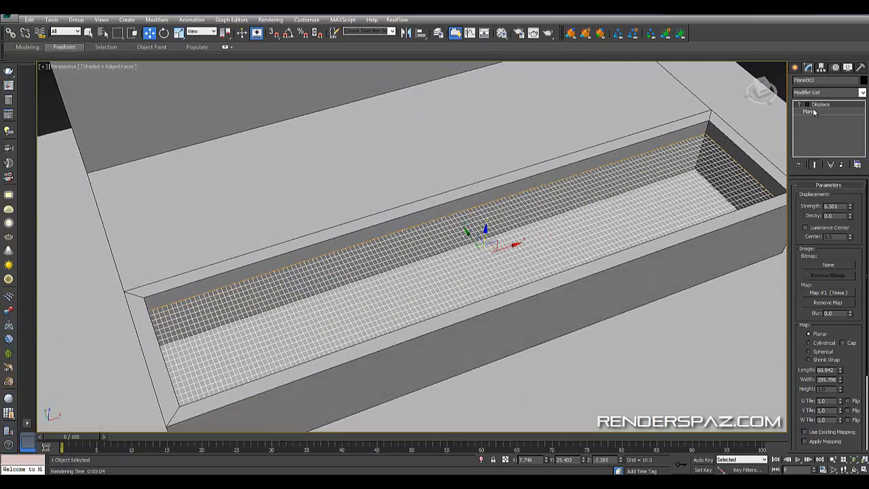
click(821, 104)
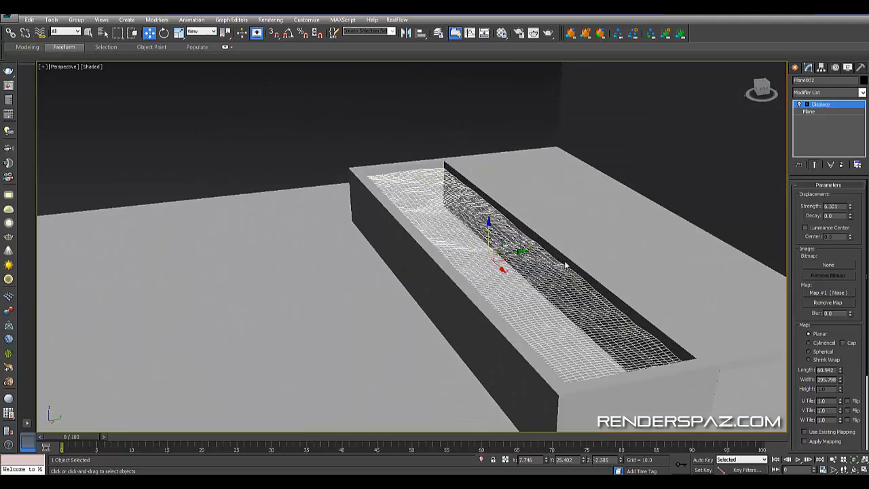
Step: Show edged faces and set the Displace Strength to 6.0 for gentler ripples
key(F3)
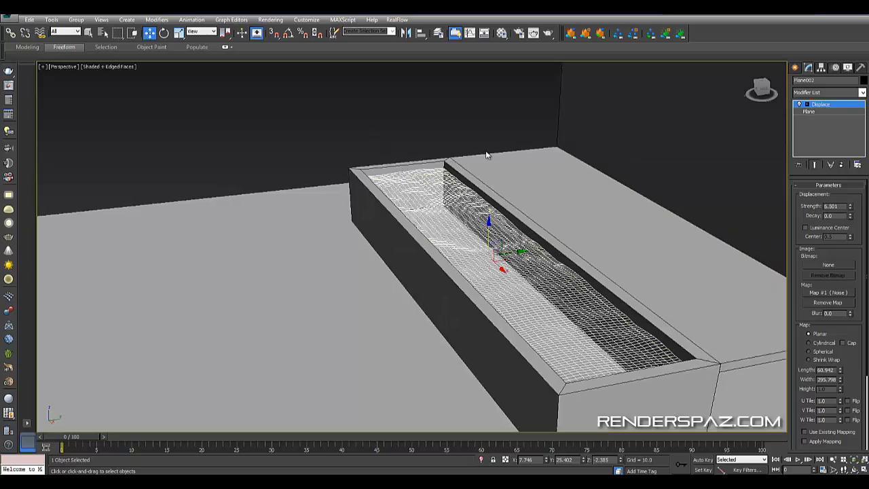
mouse_move(515, 287)
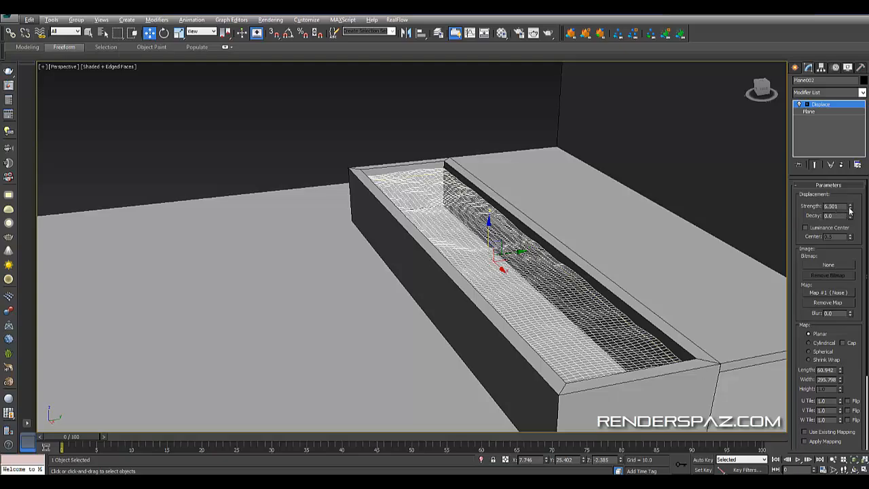
click(850, 204)
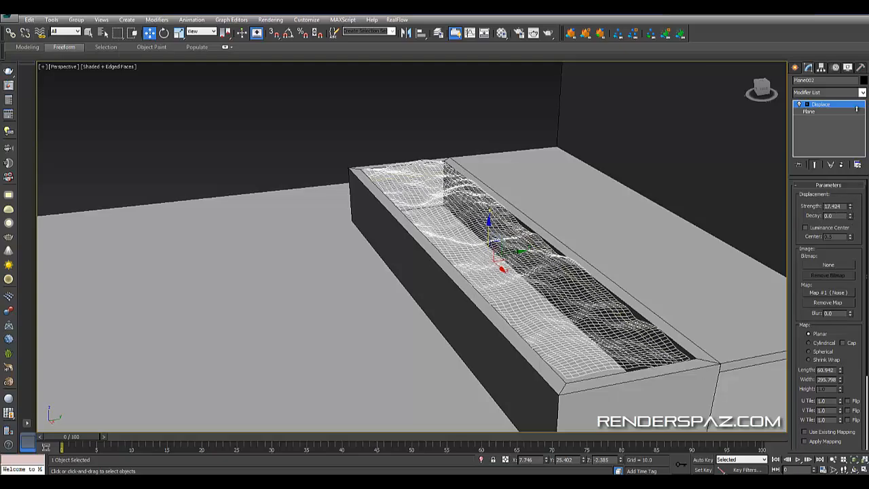
drag(825, 207, 814, 206)
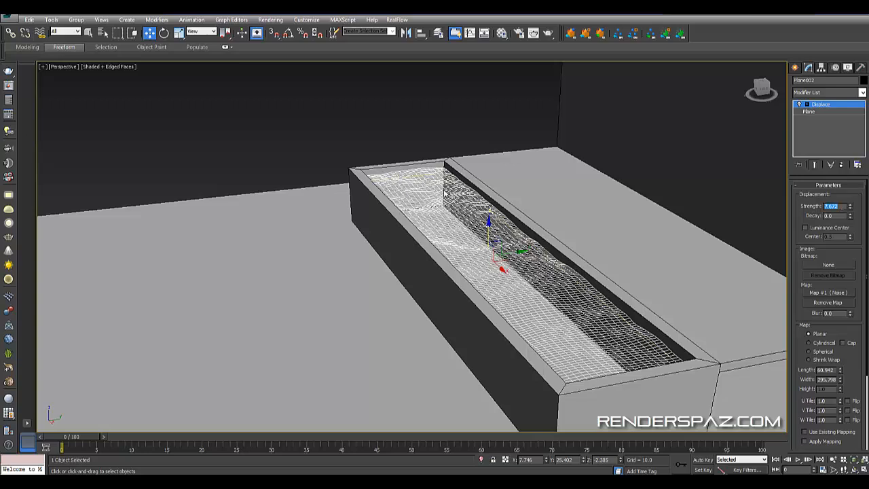
text(6.0)
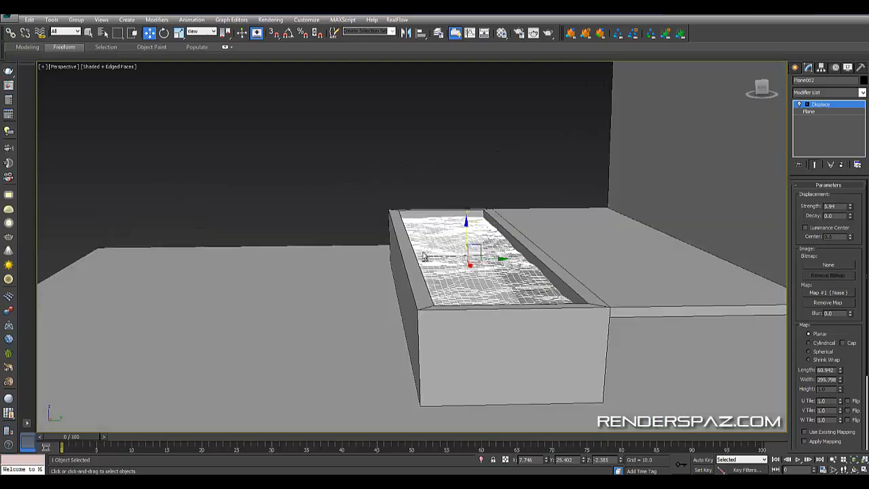
drag(475, 271, 387, 268)
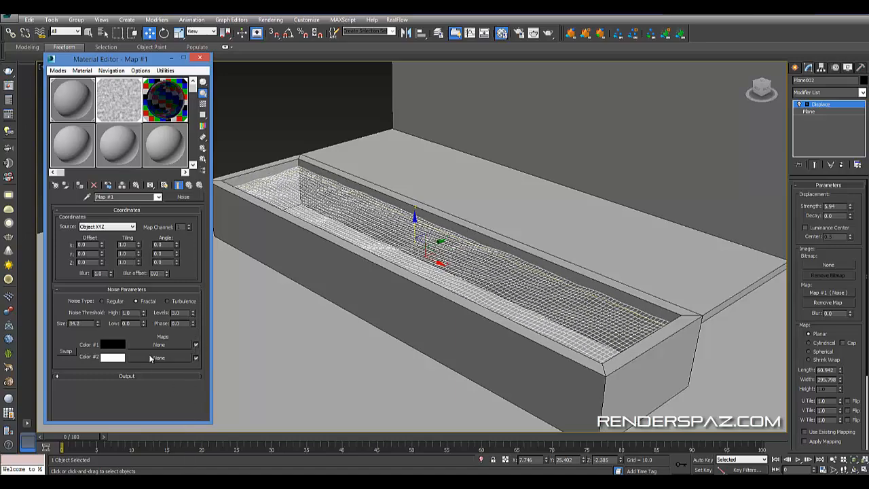
Step: Adjust the Noise map parameters driving the water's displacement
click(137, 302)
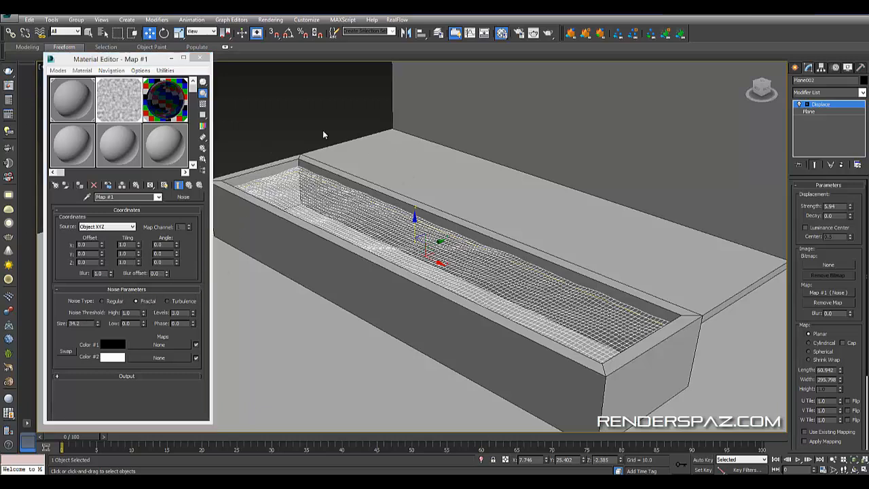
click(102, 302)
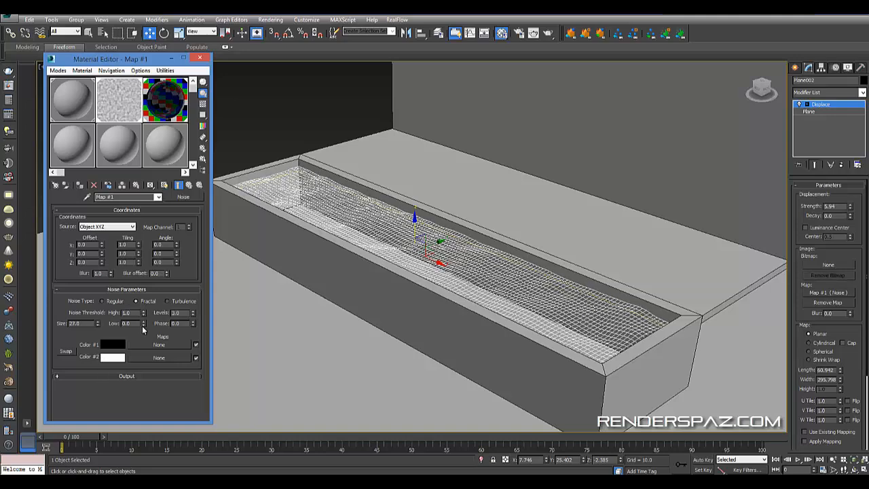
mouse_move(144, 133)
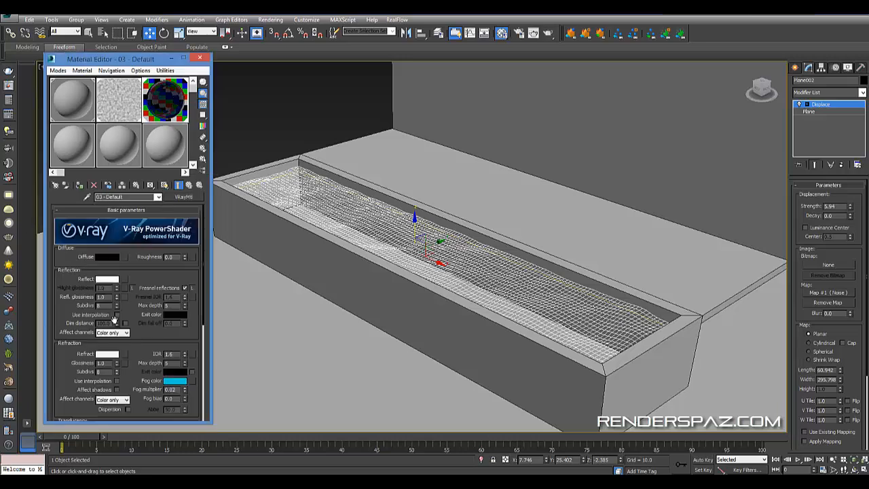
mouse_move(146, 162)
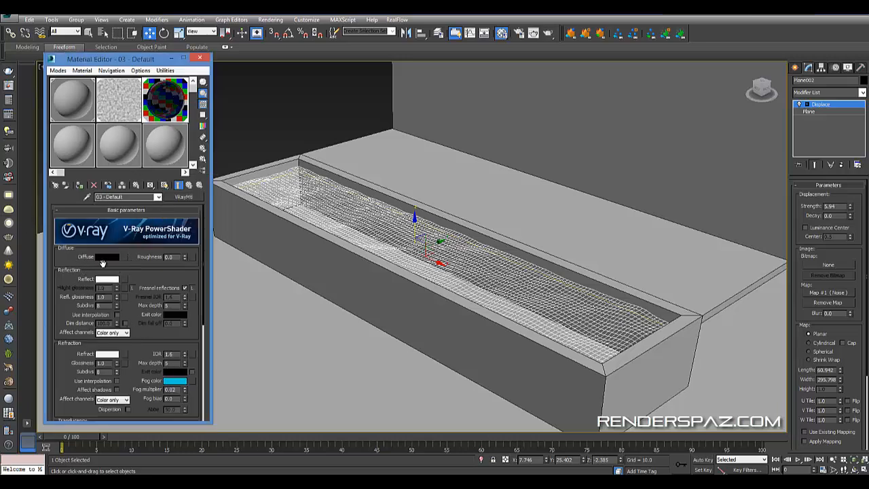
Step: Confirm the diffuse colour and set the refraction colour to near white
click(106, 256)
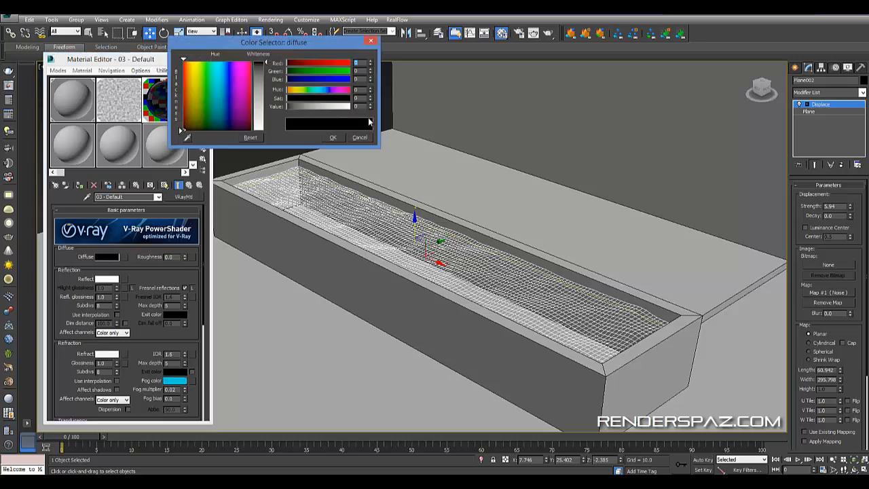
click(359, 137)
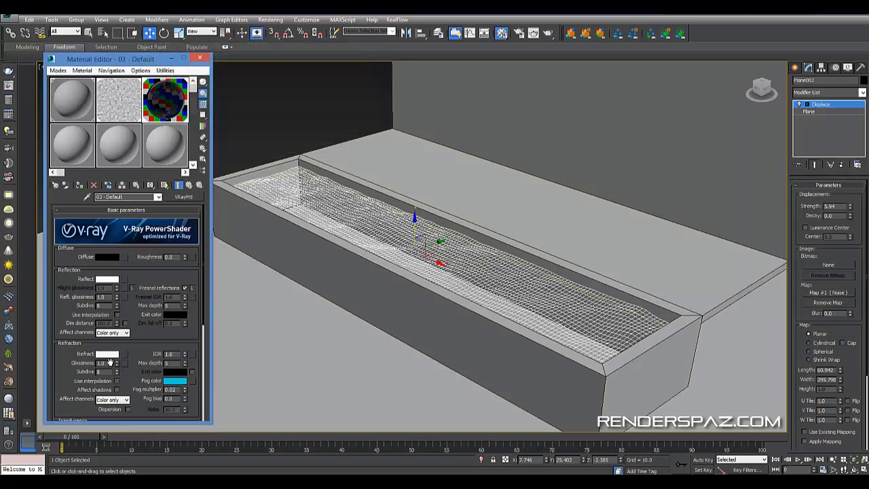
click(101, 353)
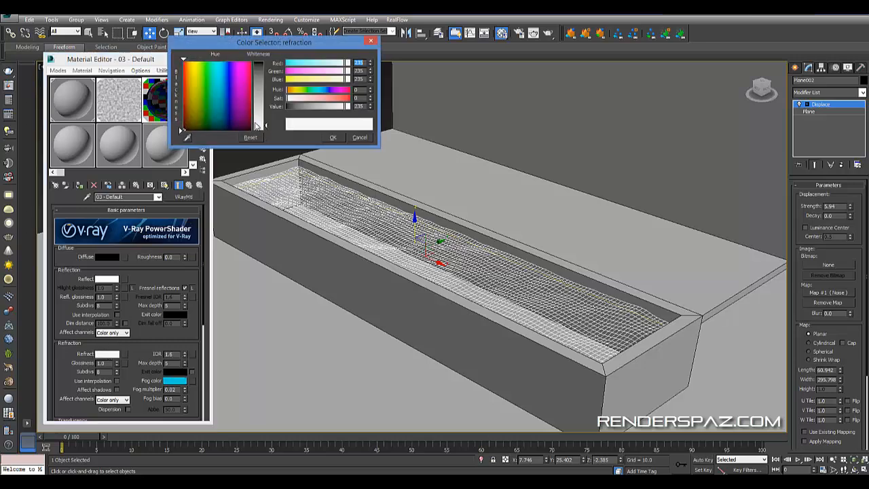
click(358, 138)
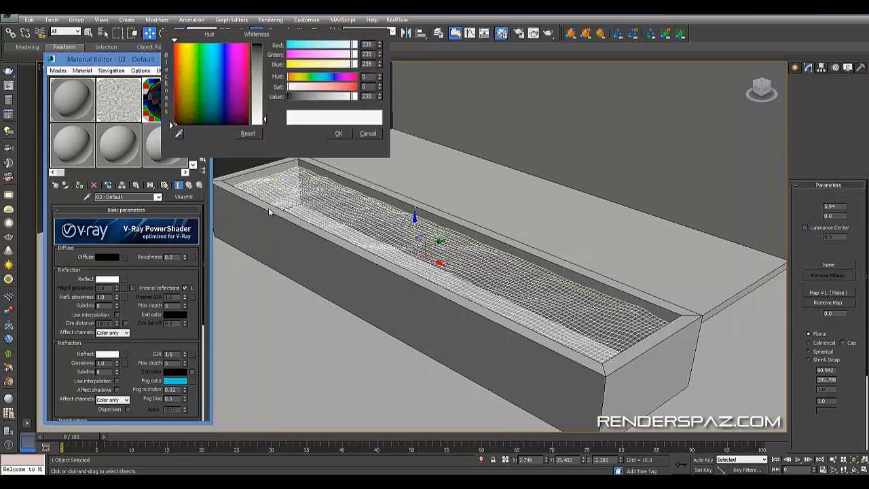
click(338, 133)
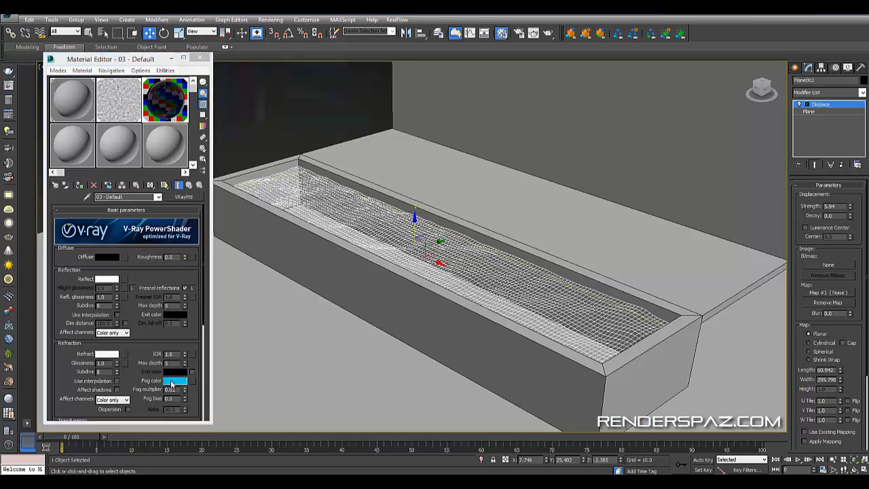
Step: Set the refraction fog colour to cyan
click(173, 380)
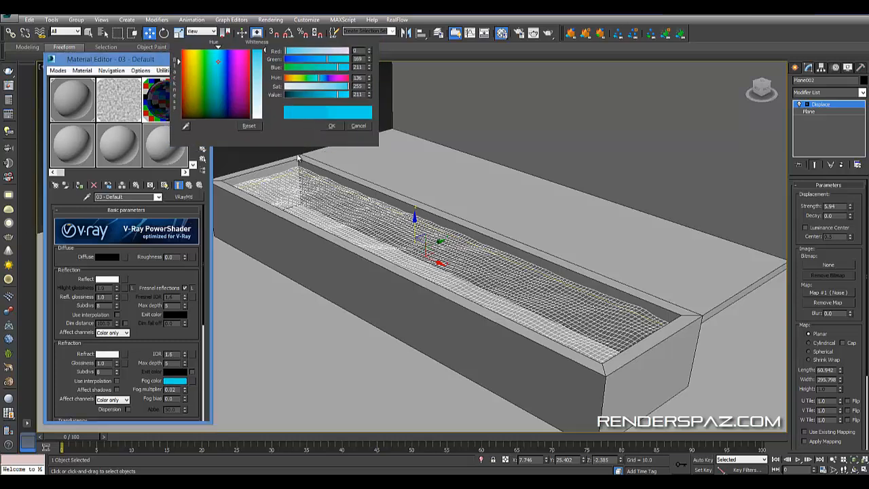
click(332, 125)
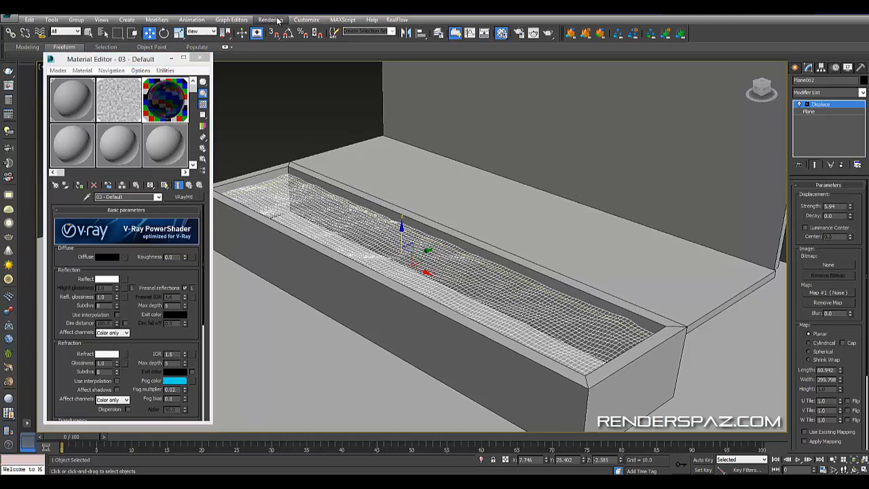
Step: Run a test render showing the cyan translucent water strip, then close the result
click(270, 19)
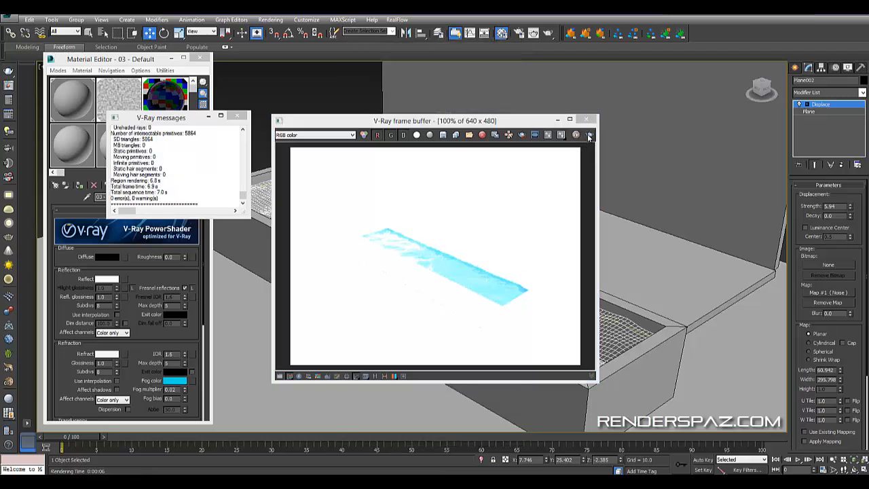
mouse_move(594, 233)
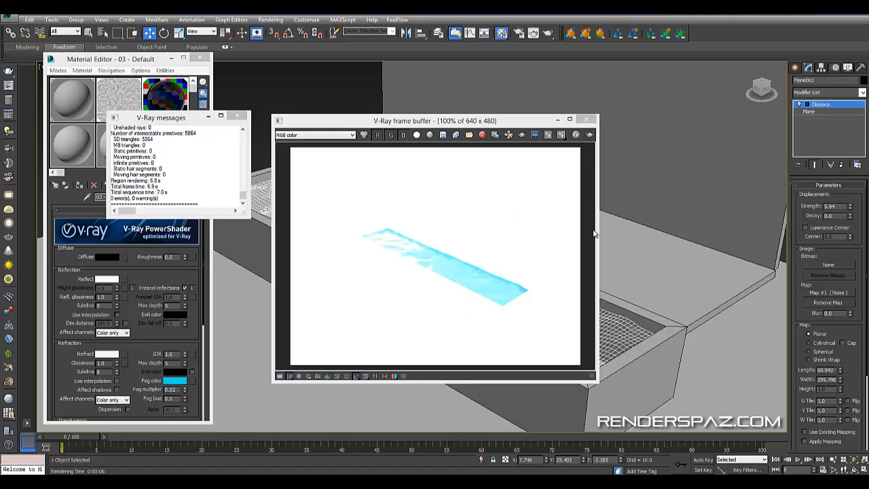
click(585, 119)
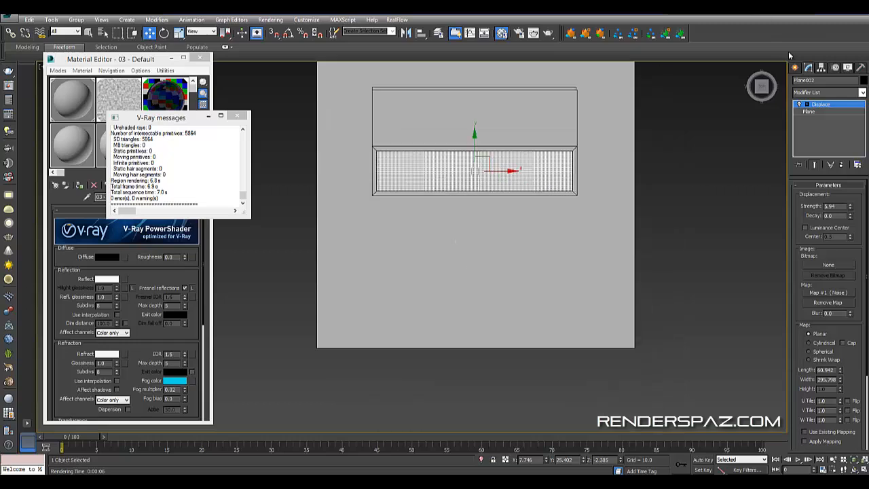
Step: Create a VRaySun aimed at the basin and accept the VRaySky environment map
click(798, 67)
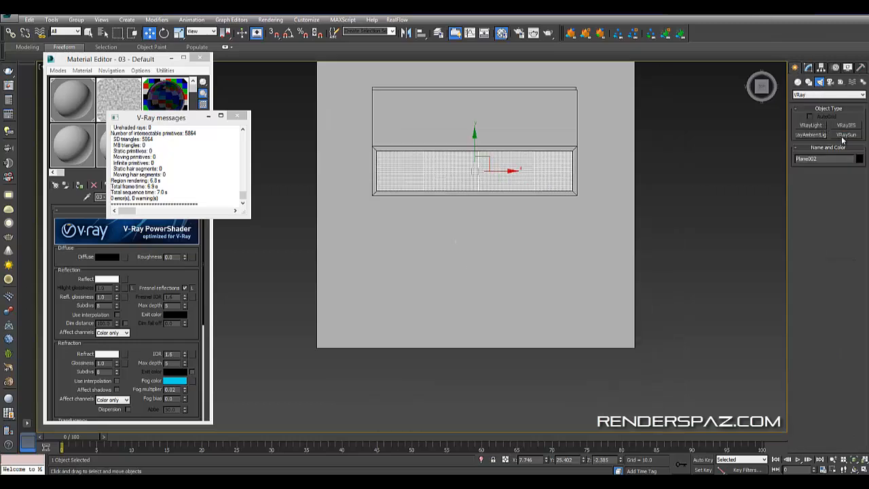
click(846, 134)
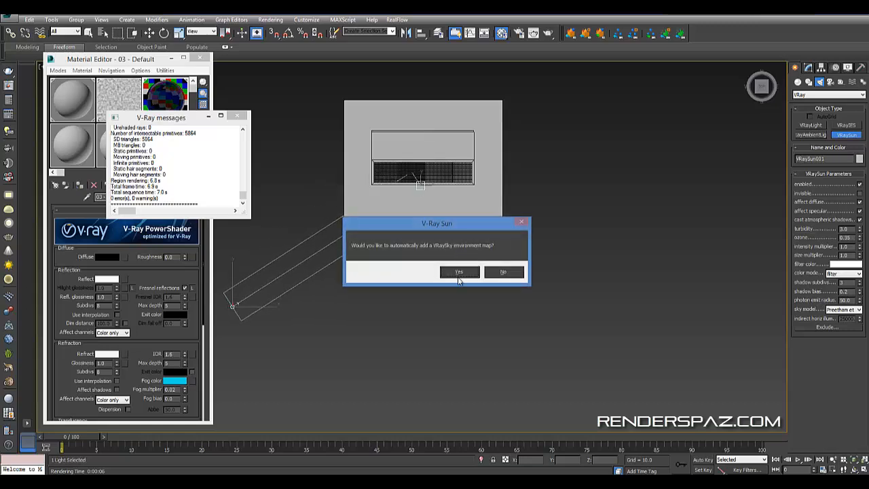
click(459, 271)
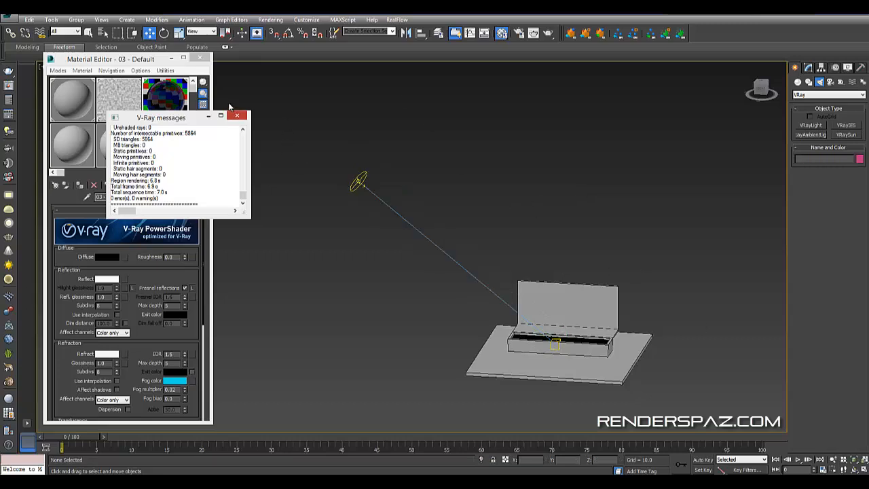
click(236, 116)
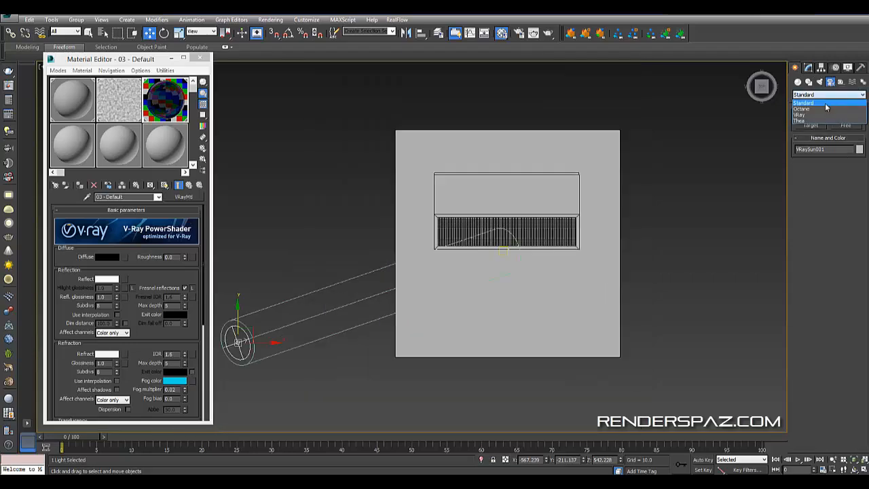
Step: Place a VRayPhysicalCamera framing the basin, render a test from it and close the result
click(800, 114)
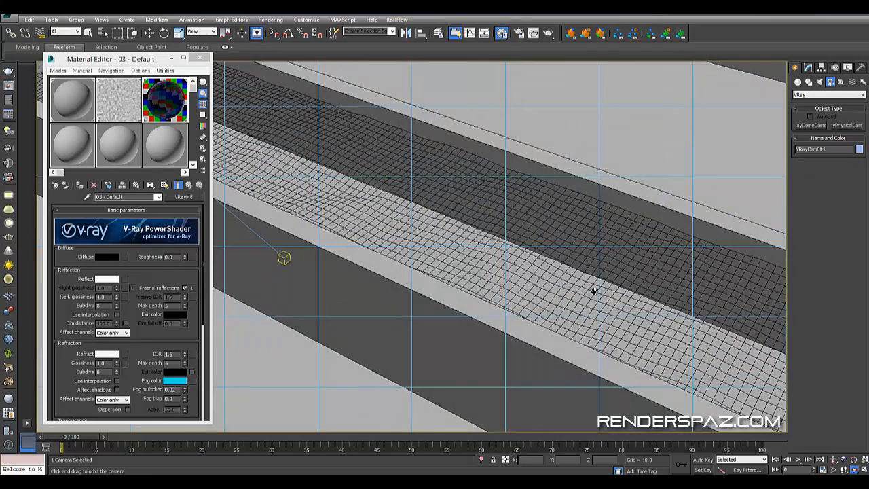
drag(592, 292, 523, 187)
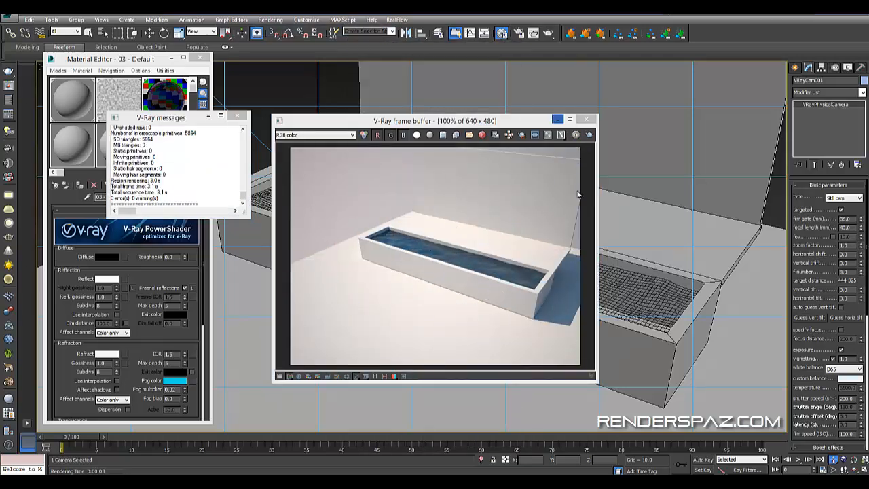
click(586, 120)
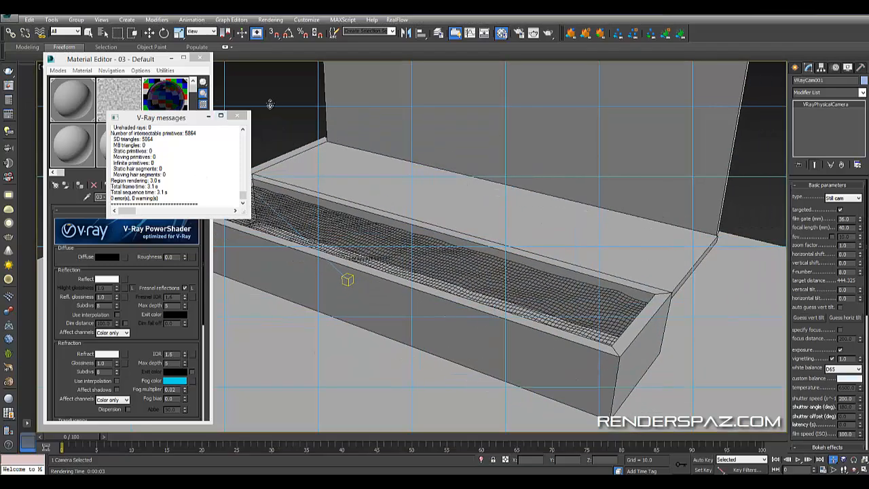
click(236, 116)
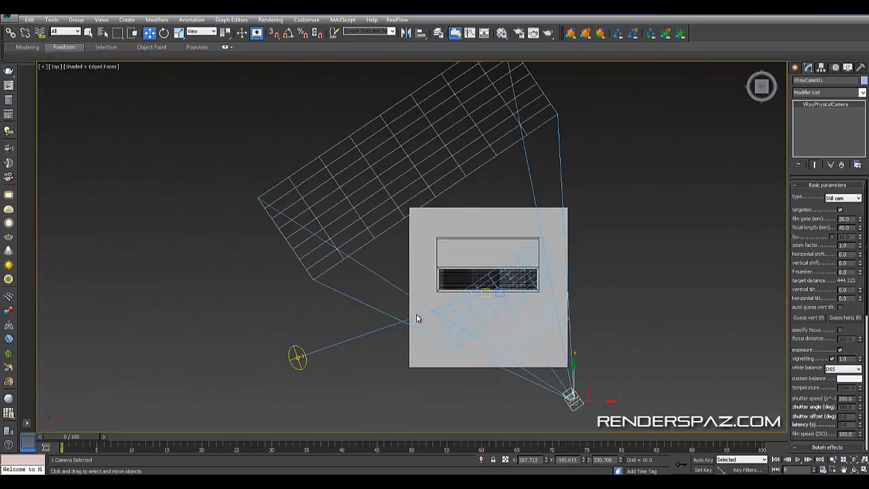
Step: Select the physical camera and set its white balance to Daylight
click(298, 356)
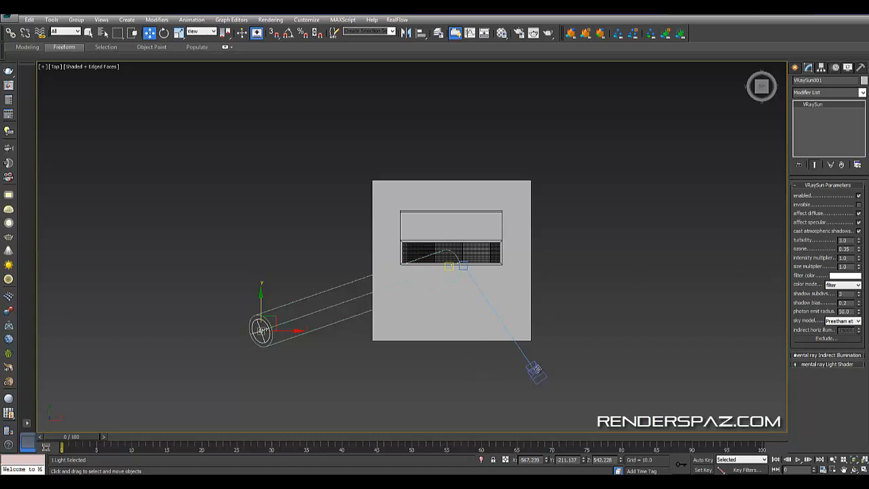
click(536, 372)
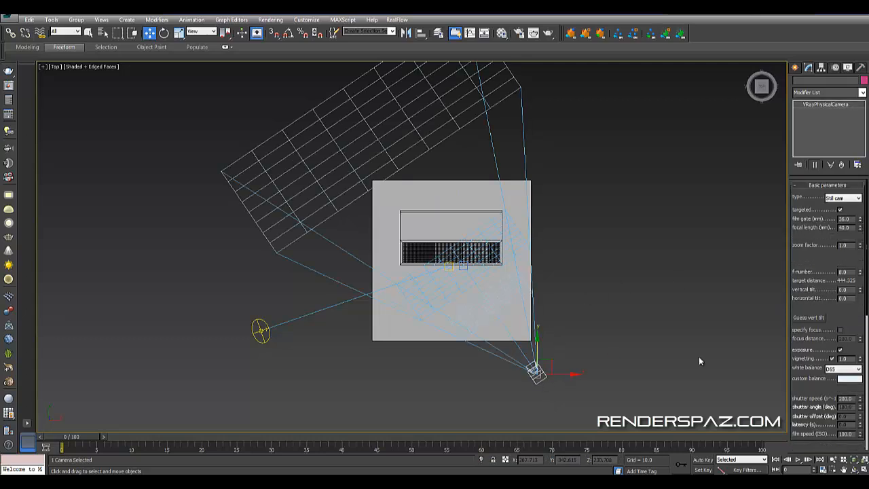
click(843, 368)
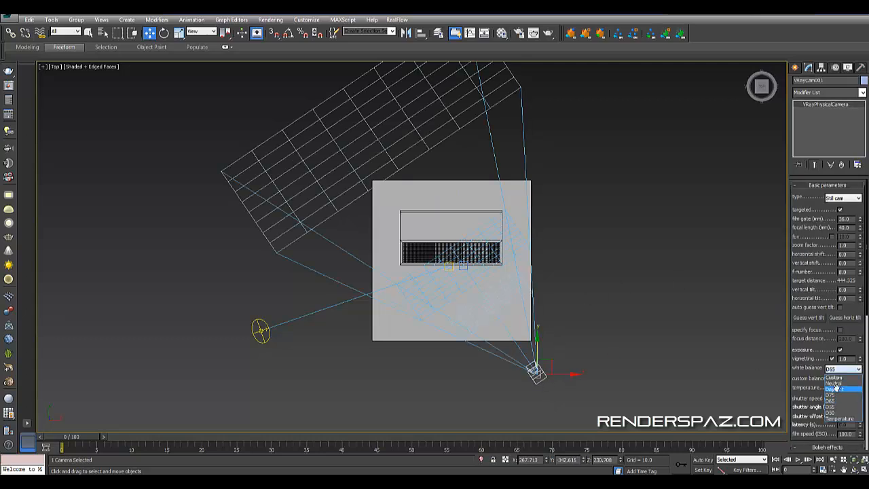
click(261, 331)
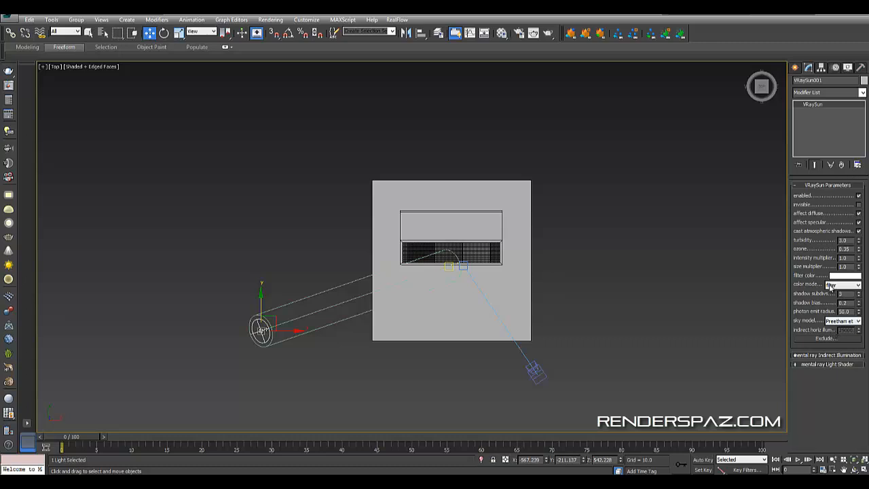
mouse_move(570, 274)
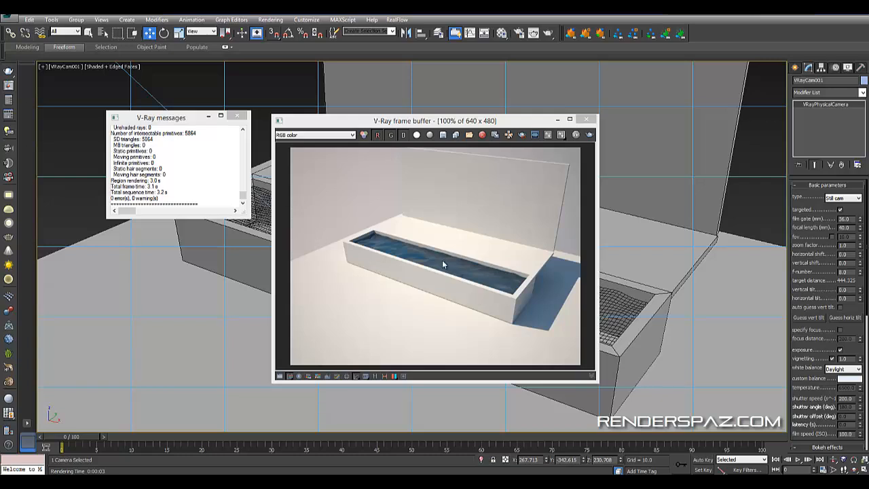
mouse_move(472, 281)
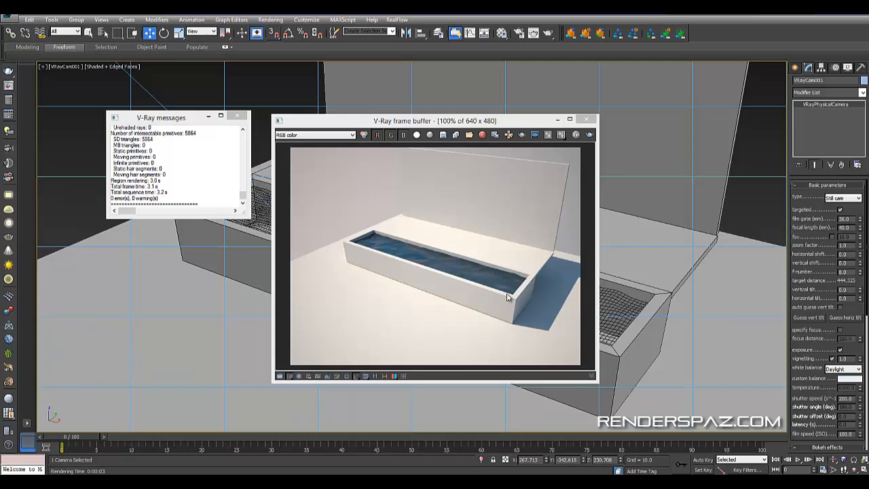
mouse_move(437, 272)
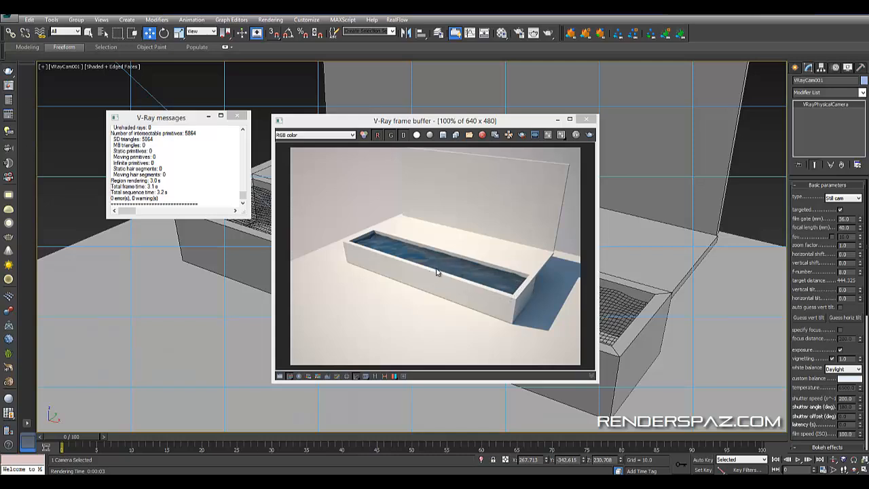
mouse_move(428, 237)
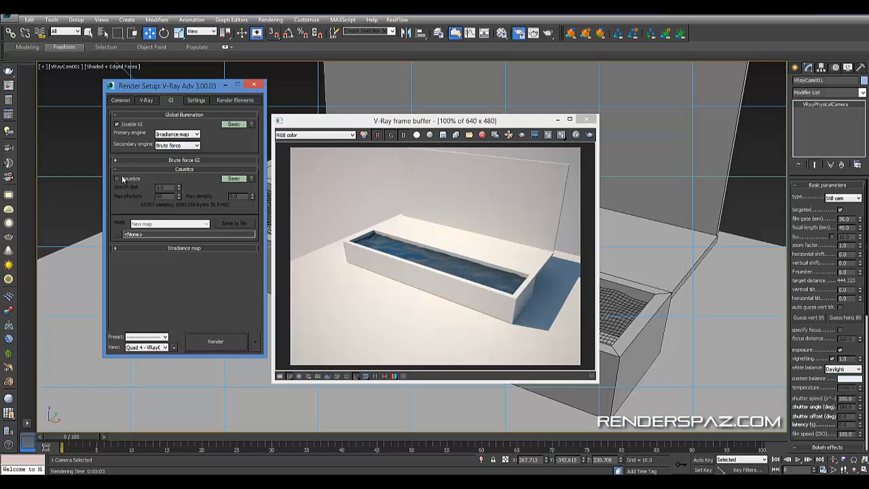
Step: Tick Caustics in the V-Ray GI settings
click(214, 341)
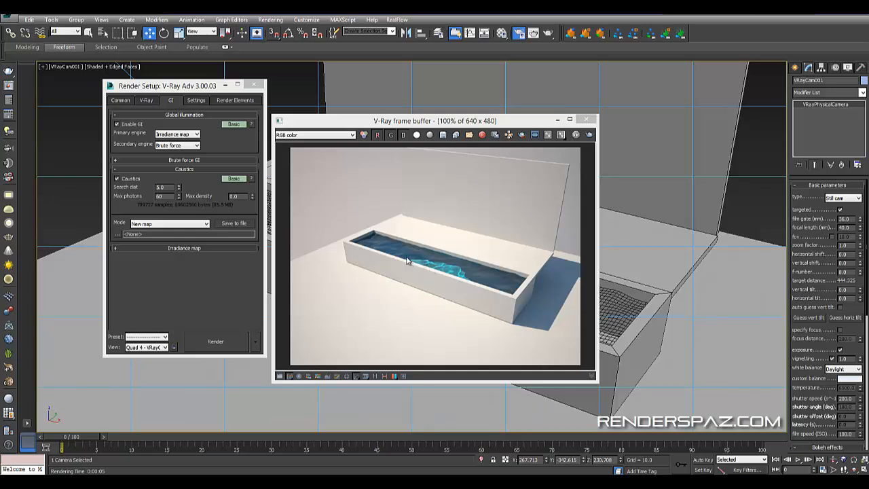
mouse_move(469, 284)
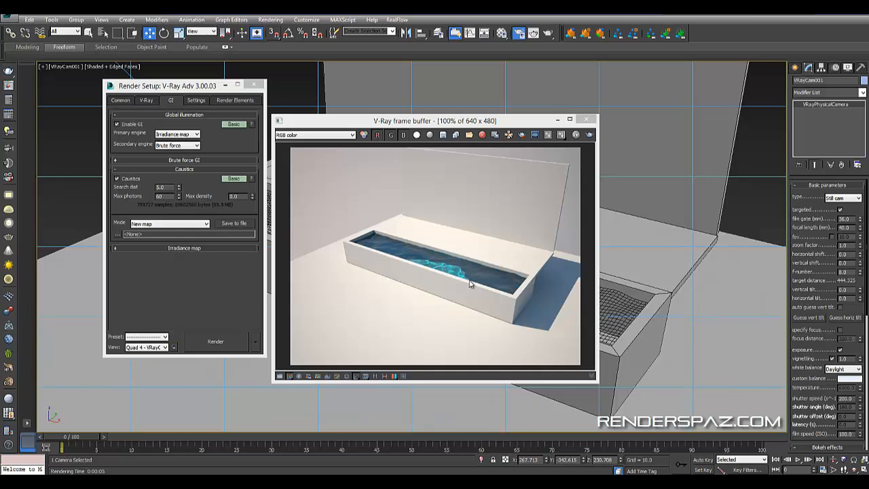
mouse_move(433, 269)
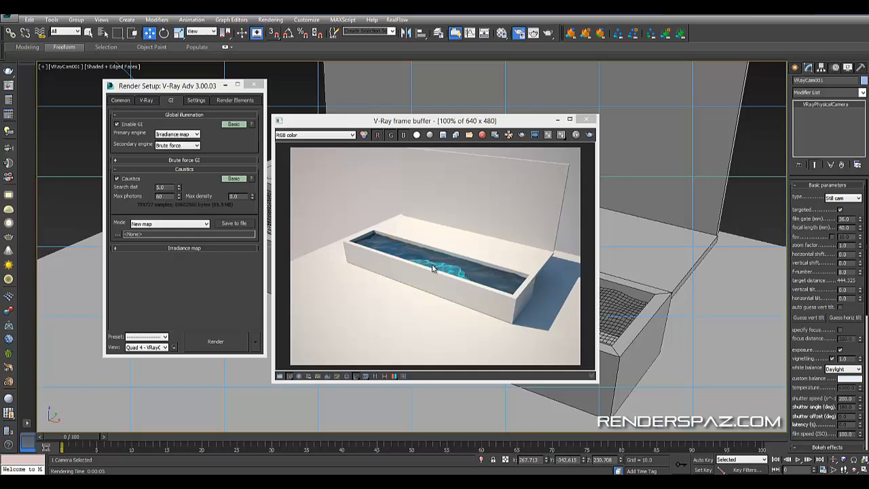
mouse_move(446, 274)
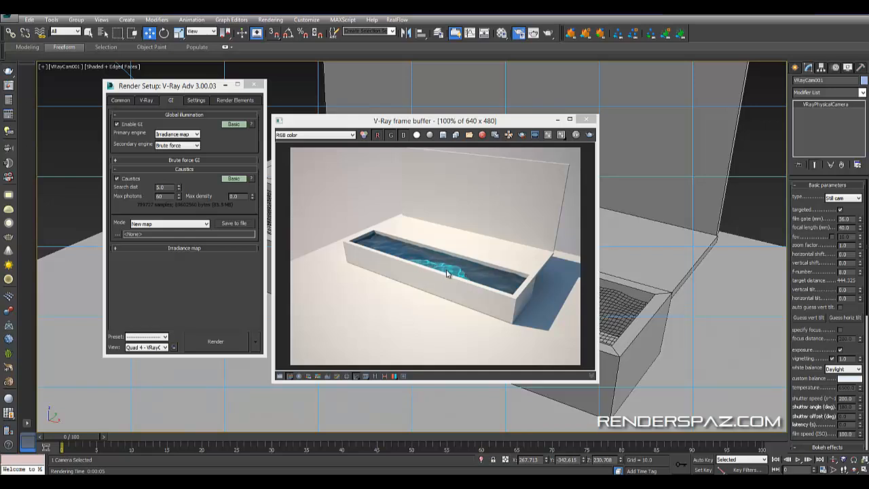
mouse_move(573, 157)
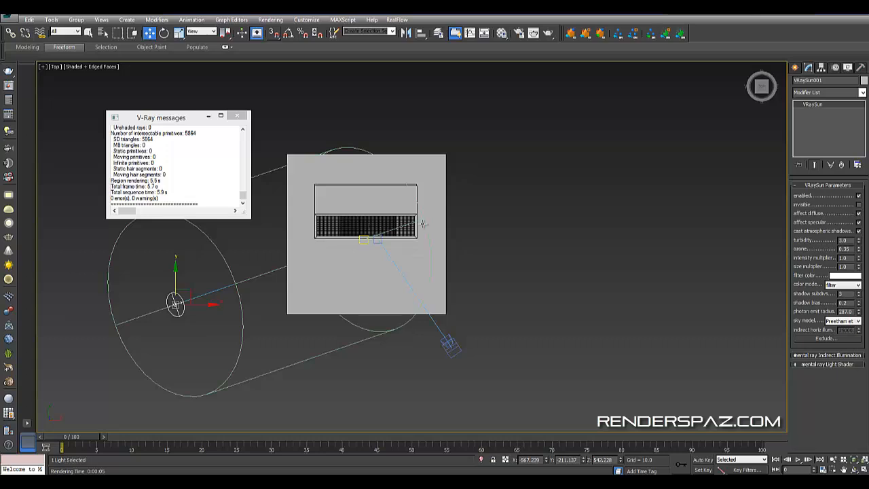
Step: Render the current view to show turquoise water with caustic sunlight
scroll(up, 3)
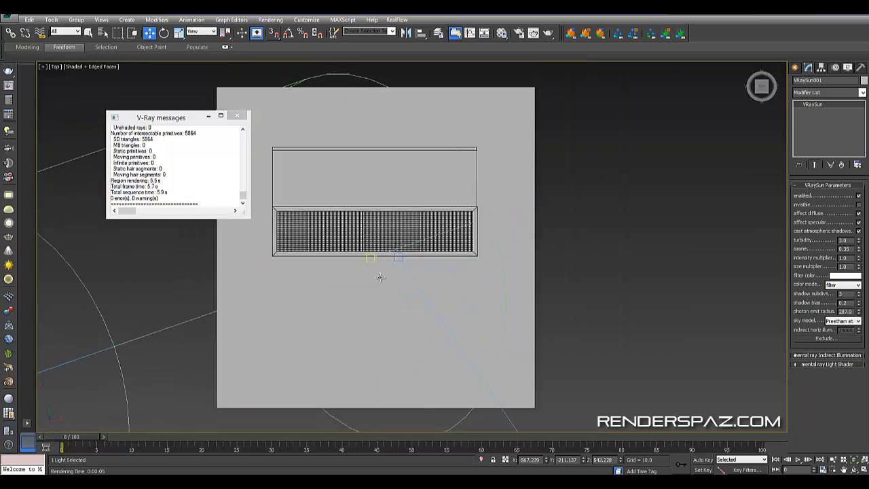
mouse_move(408, 269)
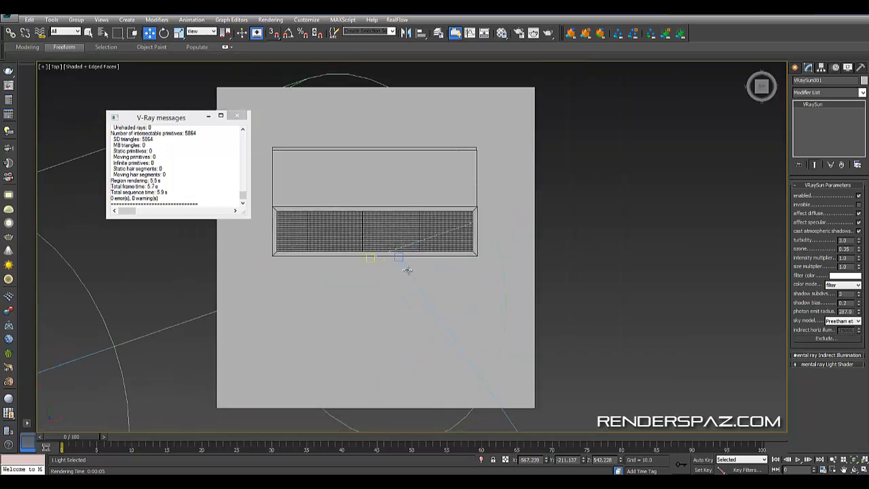
click(270, 19)
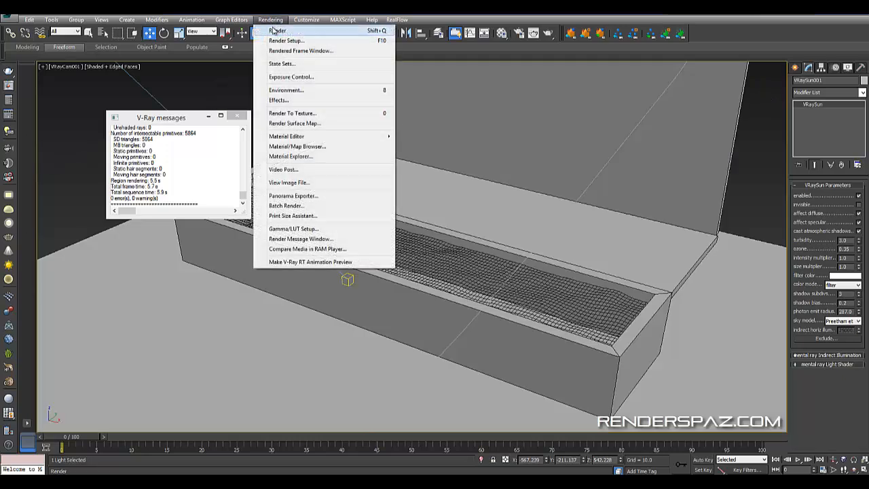
click(277, 30)
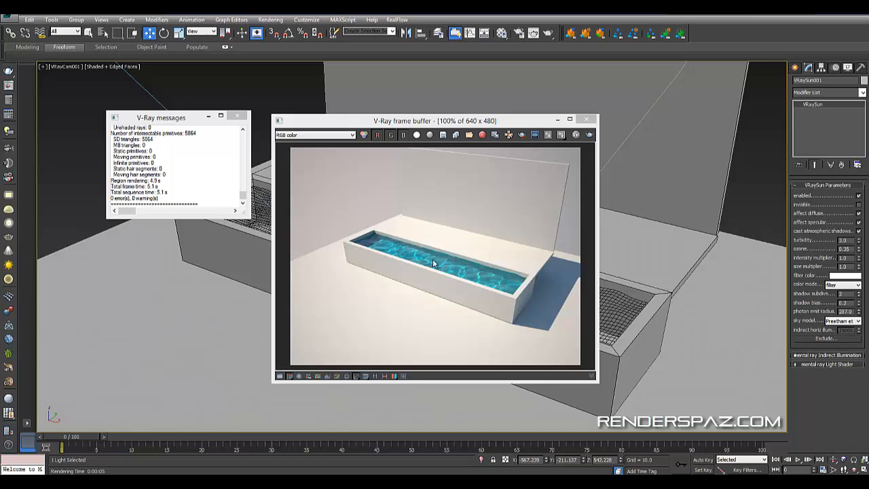
mouse_move(363, 247)
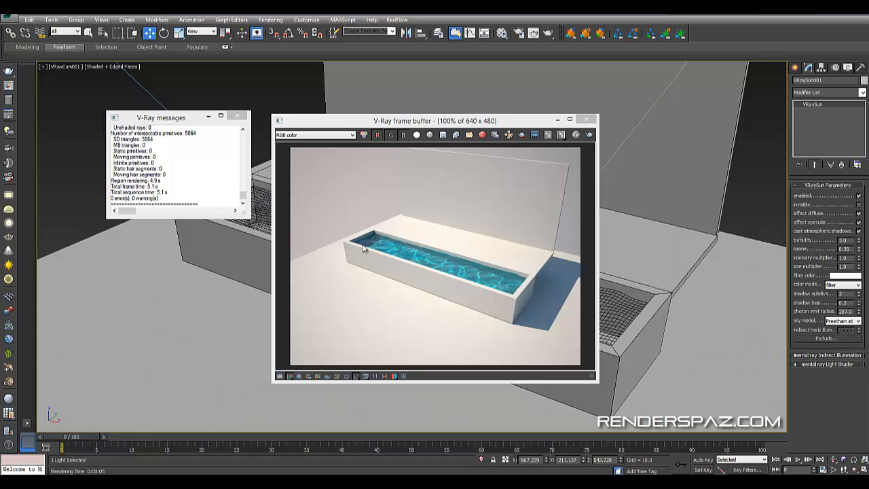
mouse_move(429, 271)
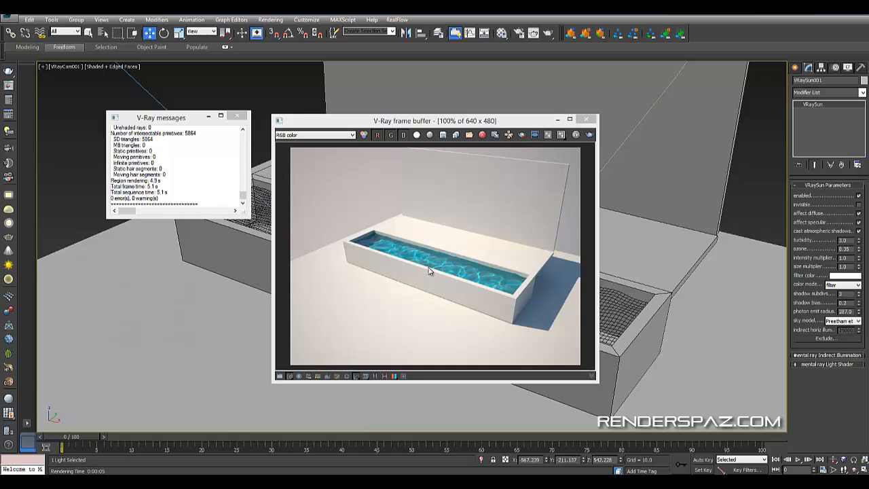
mouse_move(418, 261)
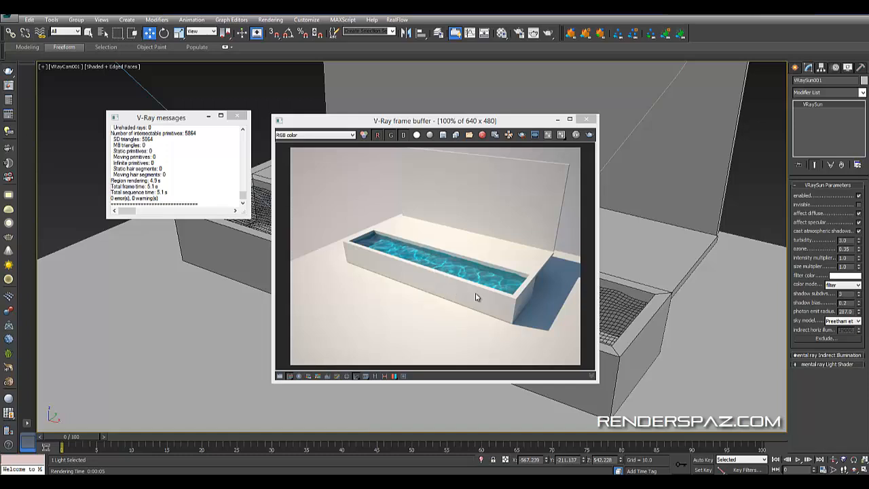
mouse_move(405, 163)
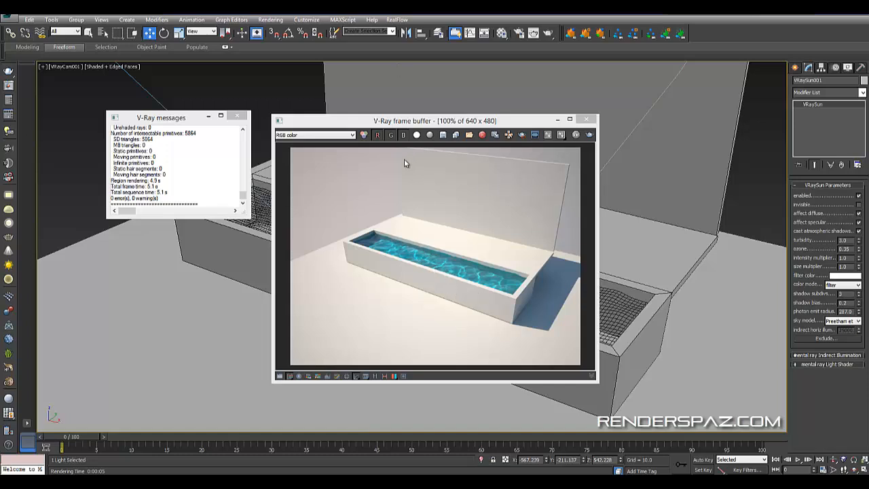
mouse_move(472, 311)
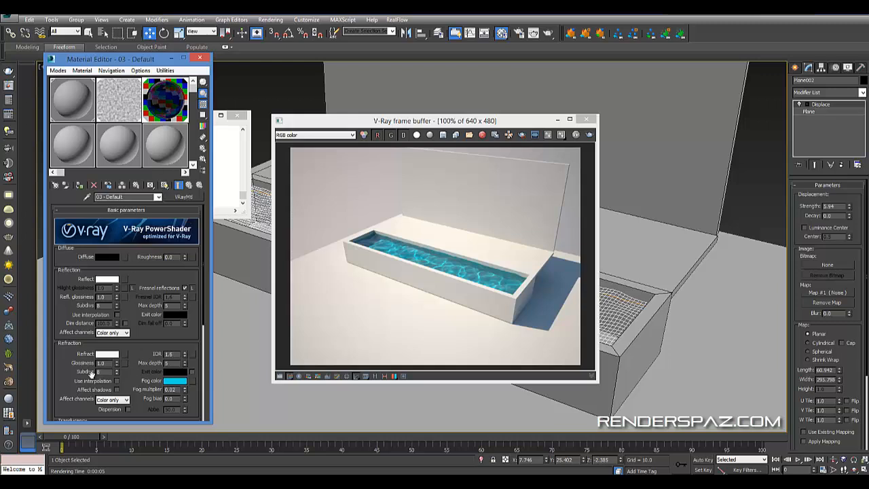
mouse_move(67, 391)
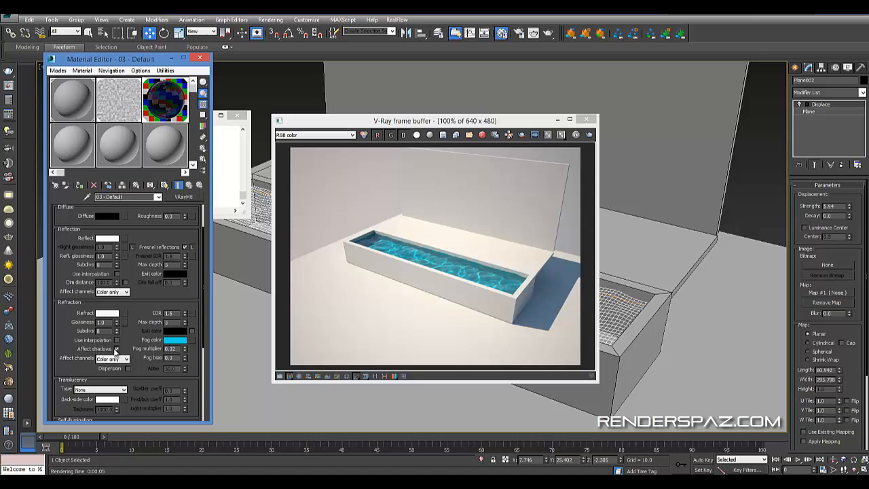
Step: Re-render the basin twice via Rendering > Render to compare the changed water material
click(270, 19)
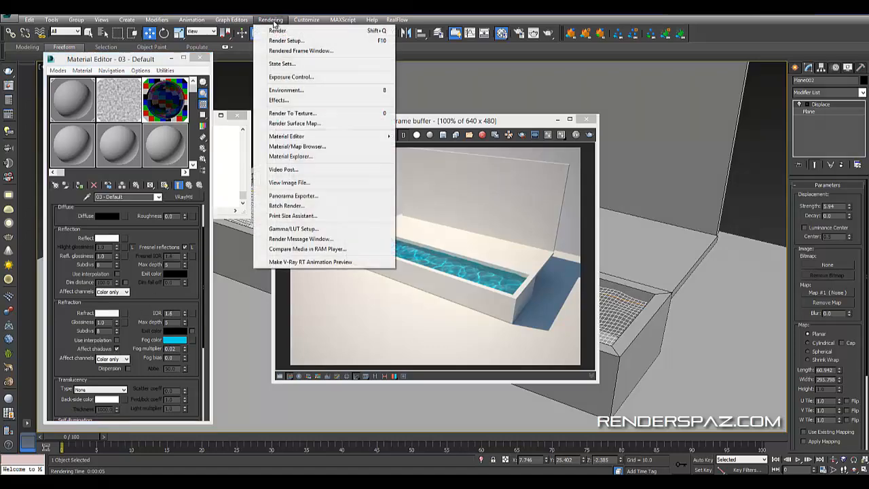
click(277, 30)
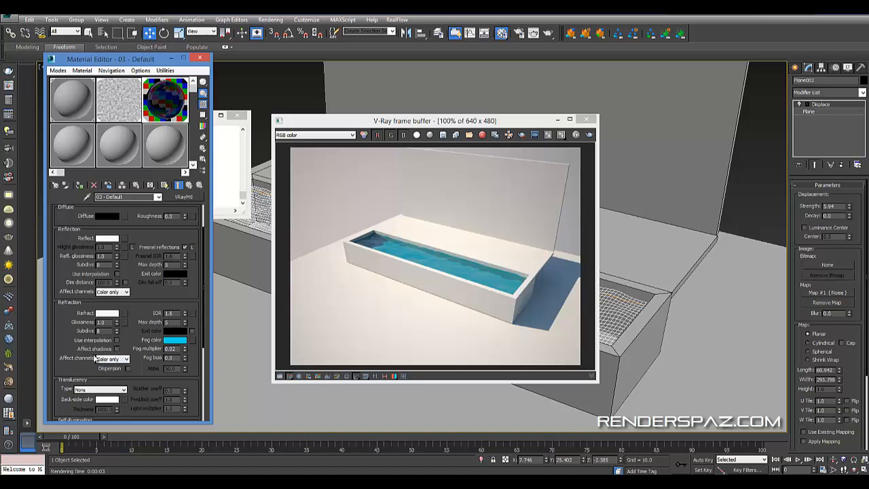
click(270, 19)
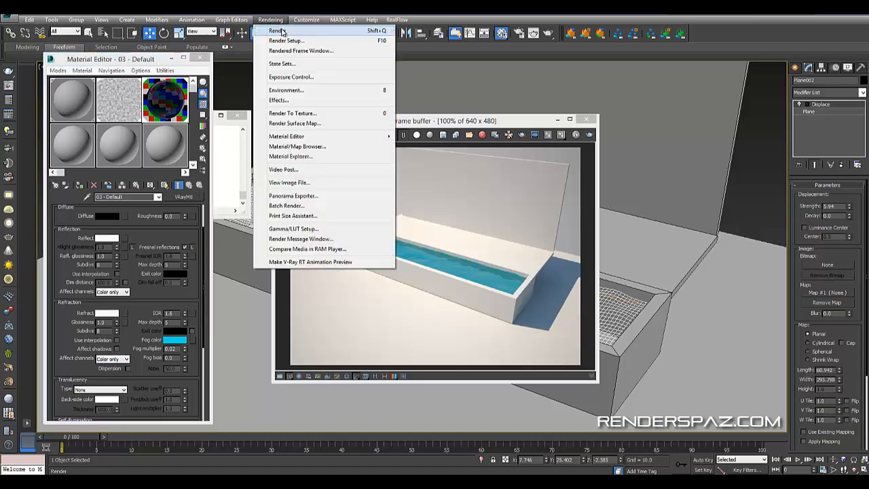
click(277, 30)
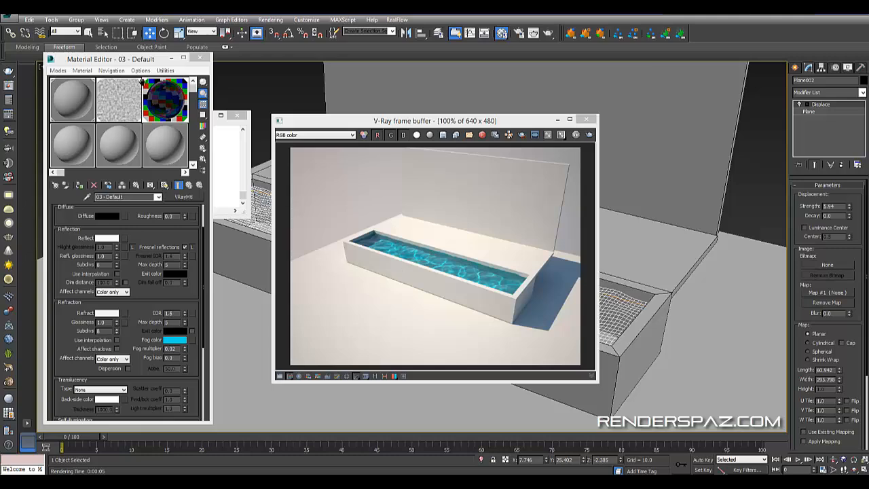
click(270, 19)
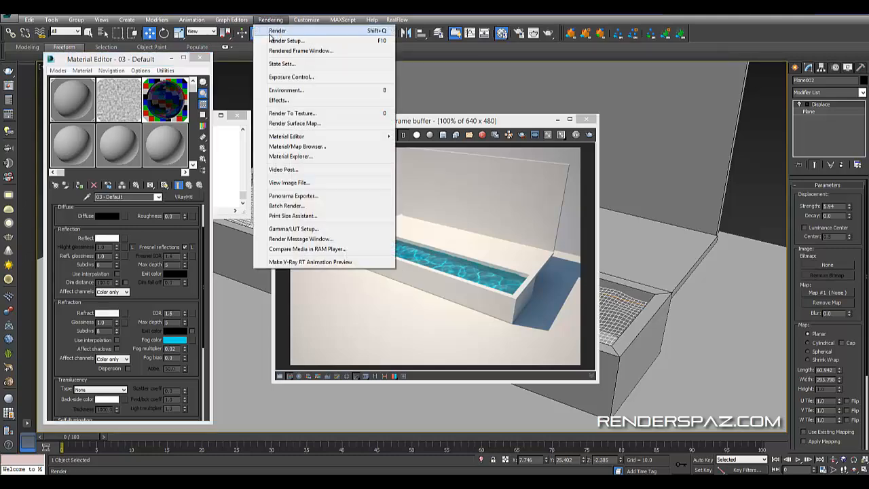
Step: Bring up Render Setup, check the V-Ray settings, then show the GI Caustics rollout
click(287, 40)
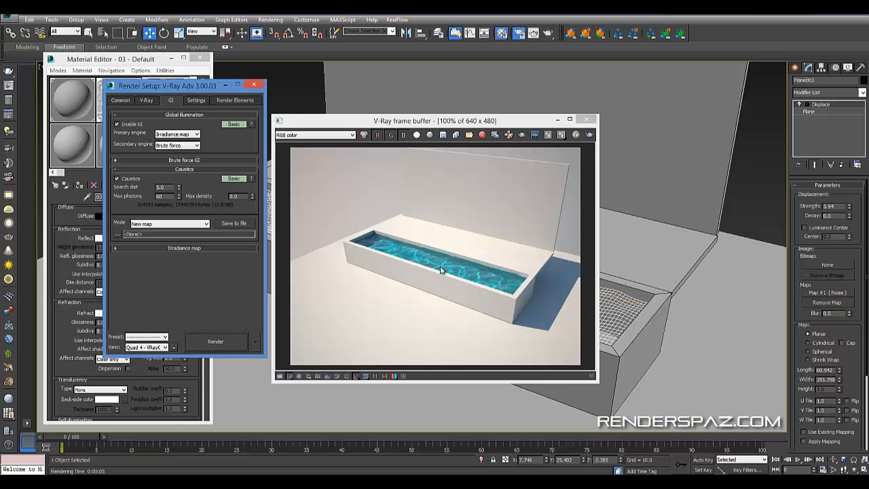
mouse_move(458, 266)
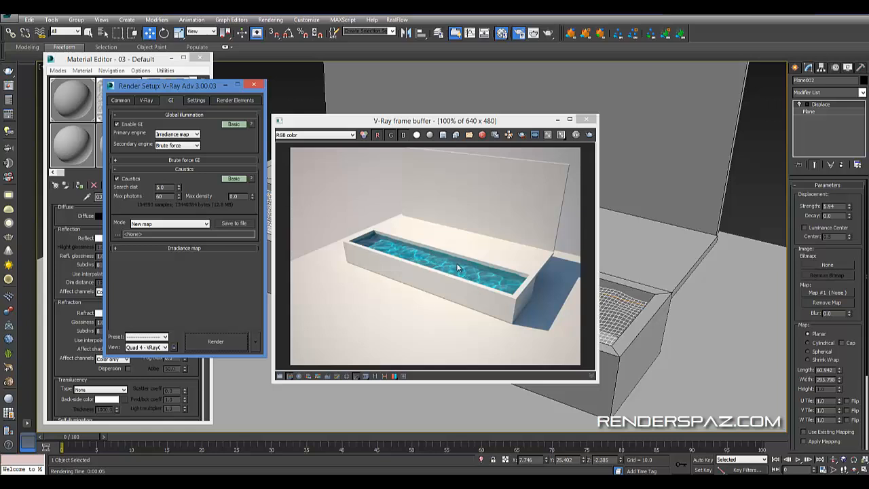
mouse_move(437, 263)
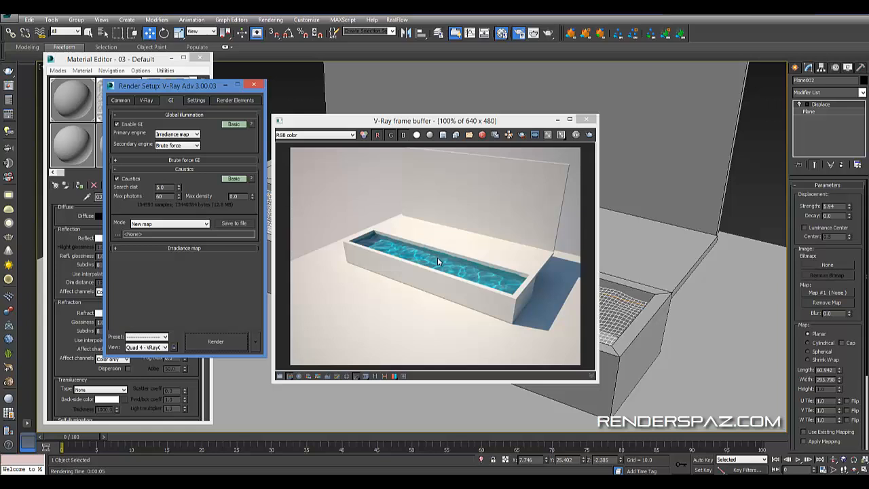
mouse_move(460, 277)
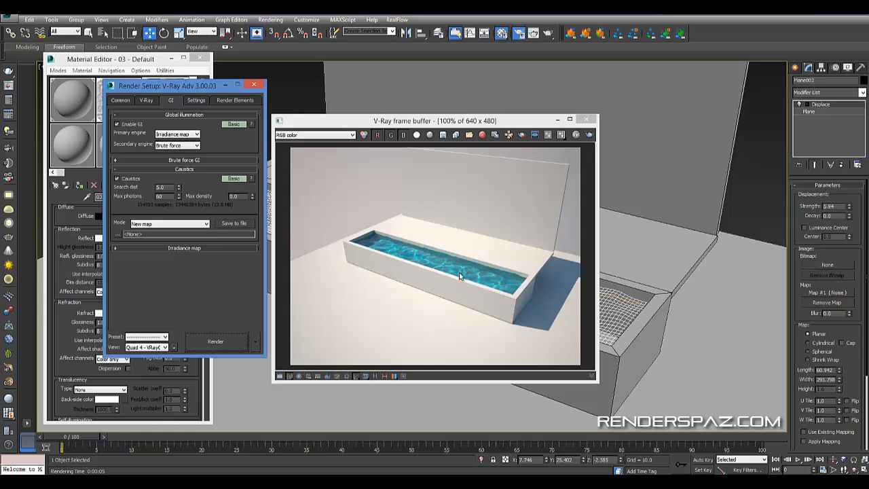
mouse_move(356, 290)
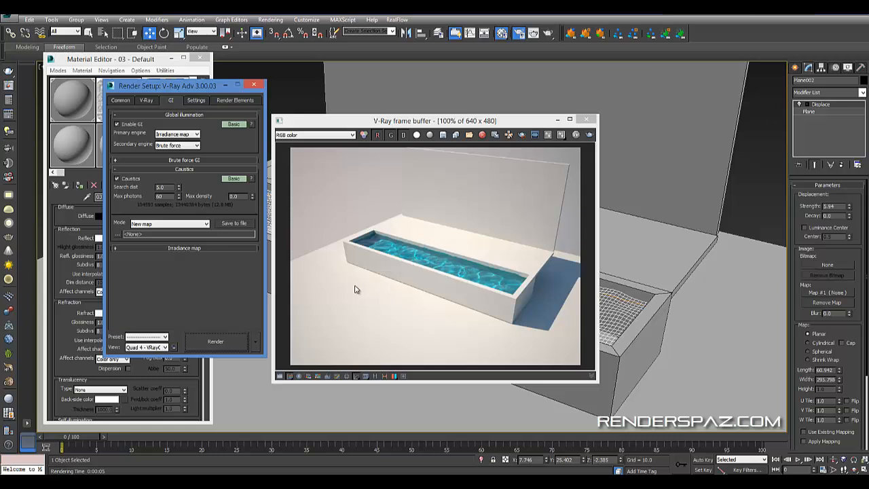
mouse_move(228, 286)
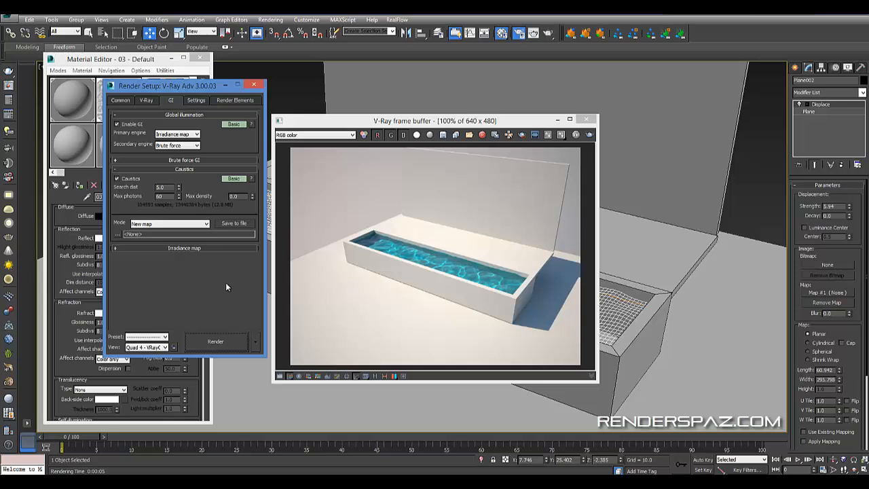
mouse_move(353, 223)
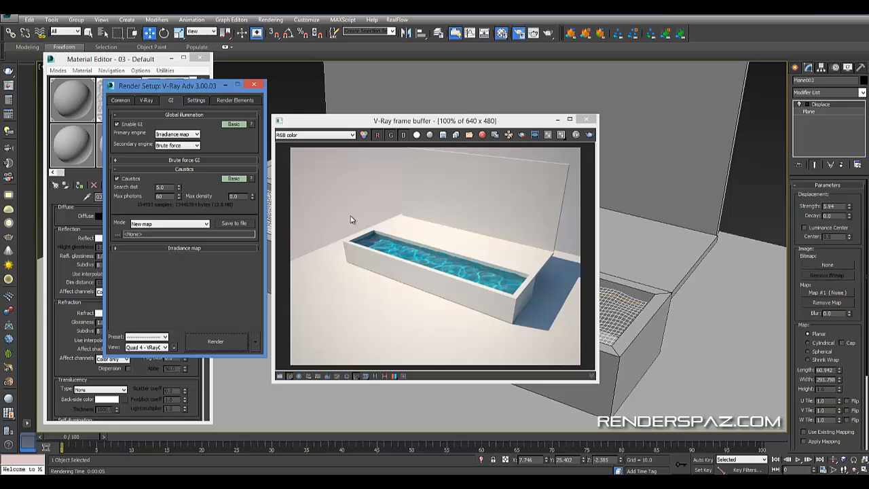
mouse_move(348, 217)
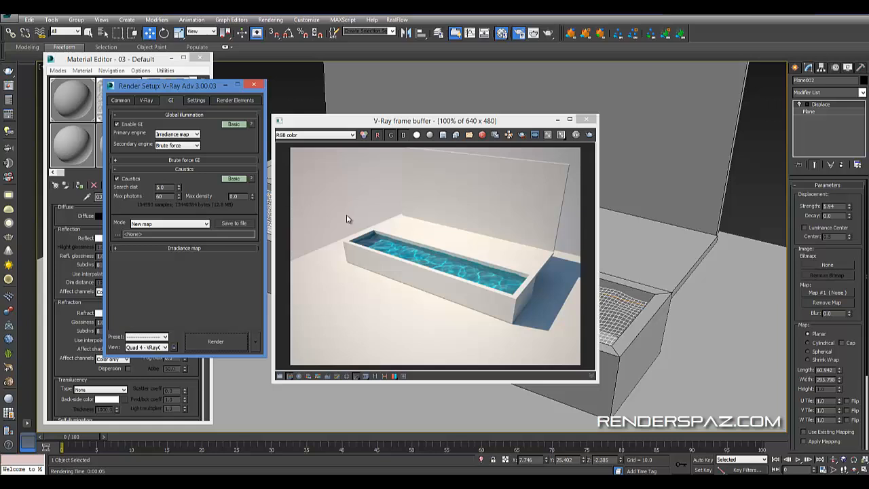
mouse_move(136, 111)
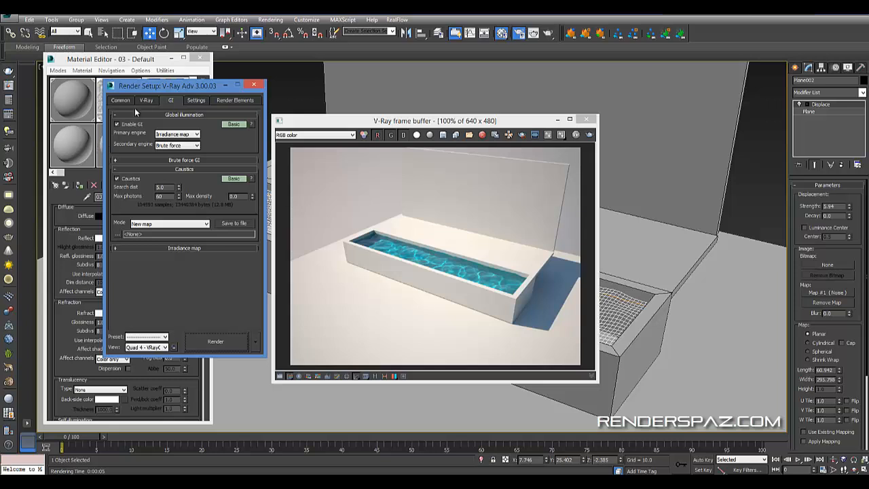
click(146, 100)
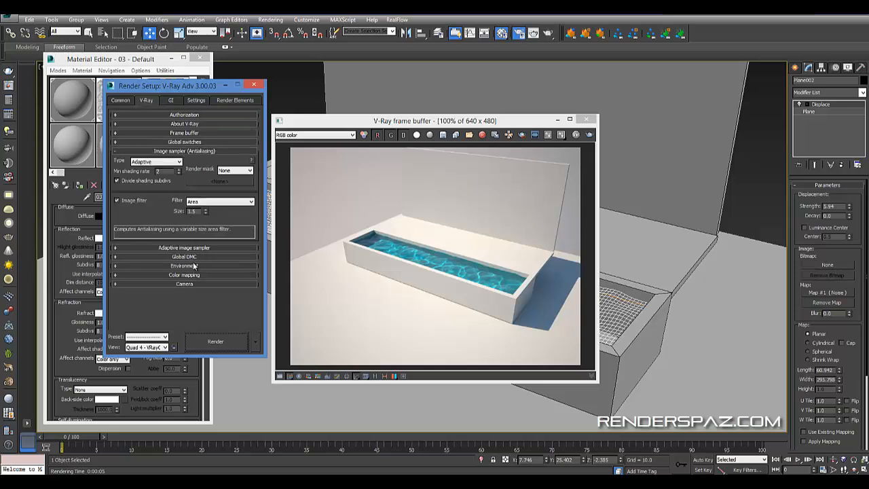
click(171, 100)
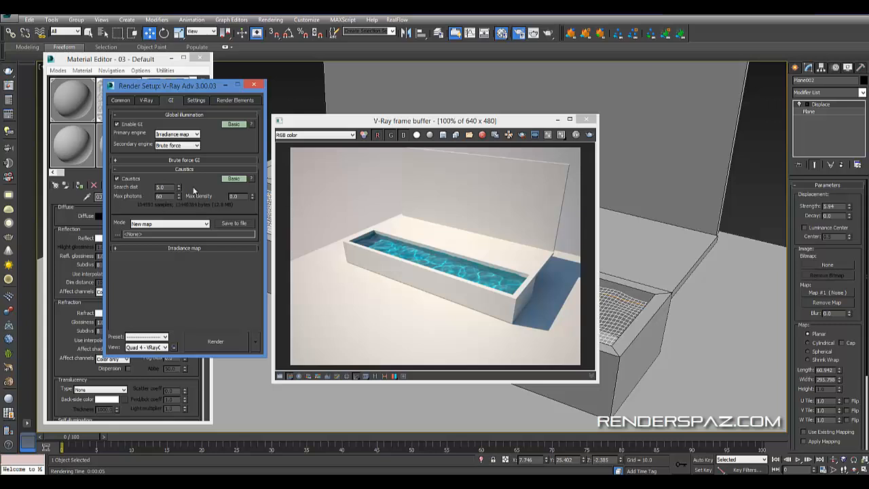
Step: Expand the advanced caustics options and render the basin with caustics enabled
click(234, 178)
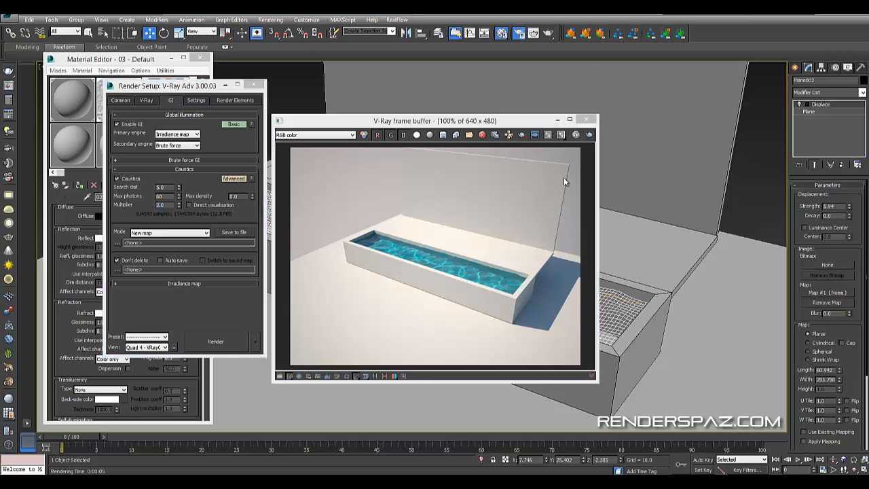
click(215, 340)
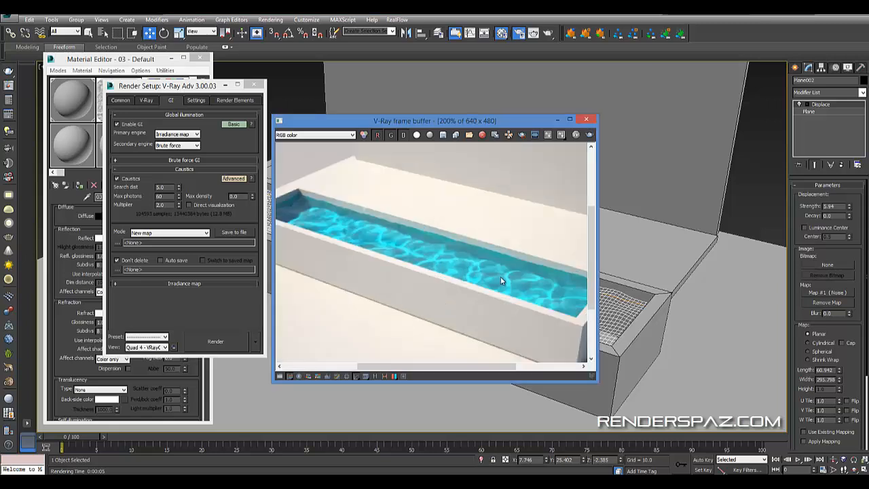
mouse_move(402, 259)
text(1)
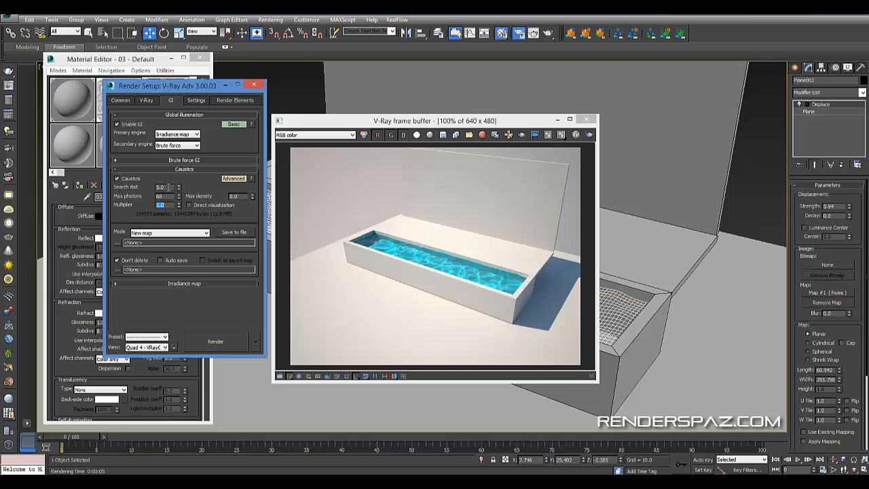
mouse_move(65, 185)
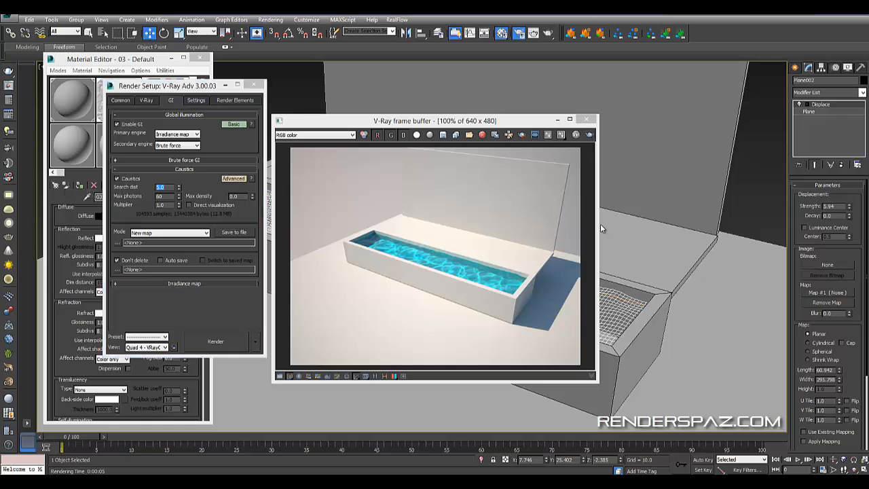
Step: Re-render with revised caustics values, inspect the ripples at 200%, then back to 100%
click(214, 342)
text(128)
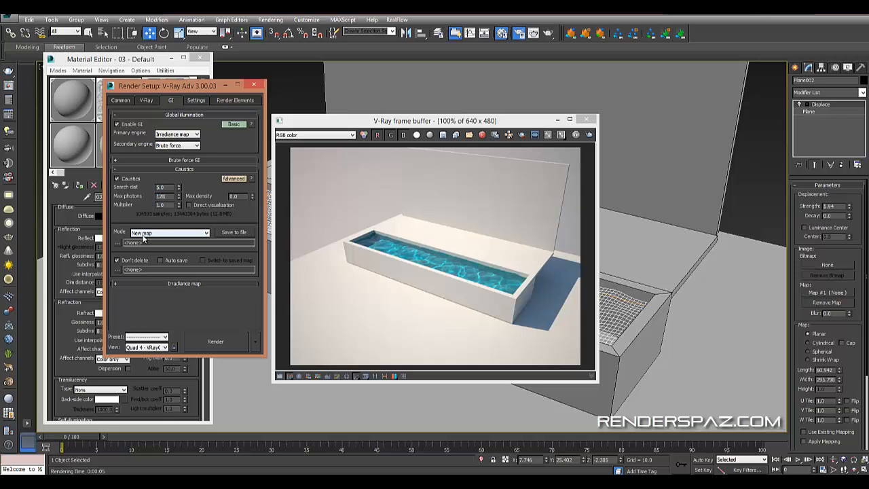
click(215, 341)
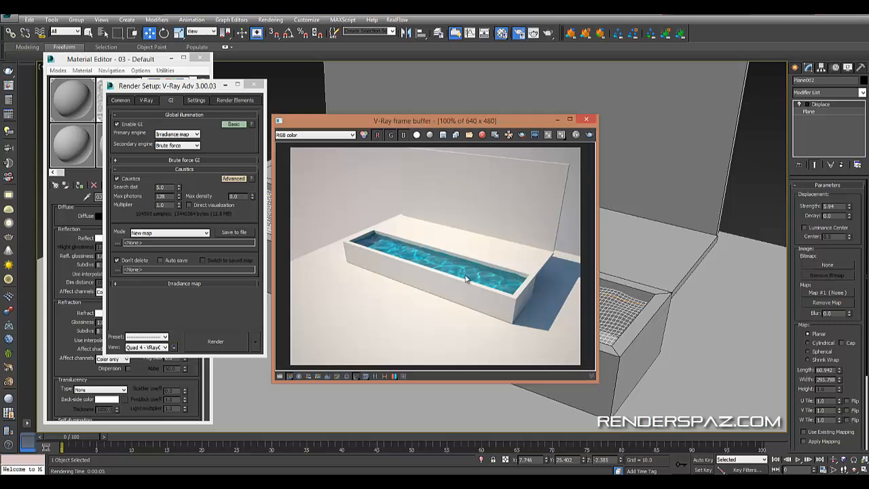
mouse_move(481, 285)
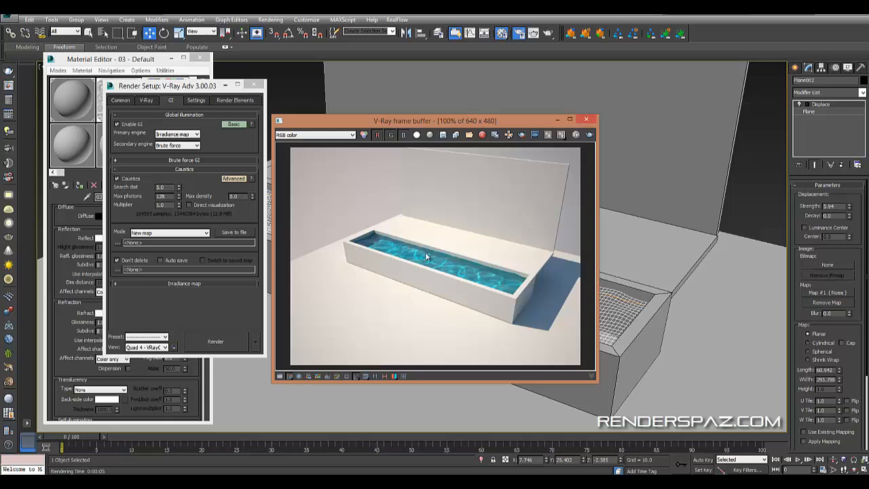
mouse_move(468, 272)
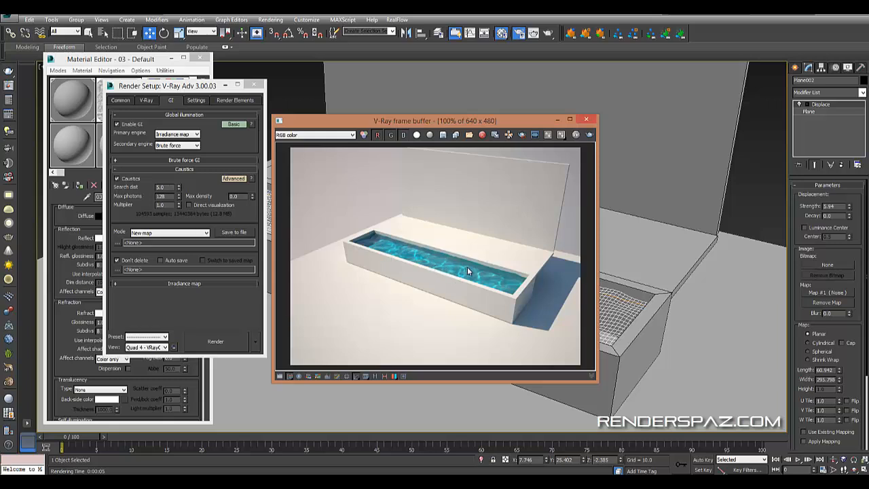
mouse_move(331, 265)
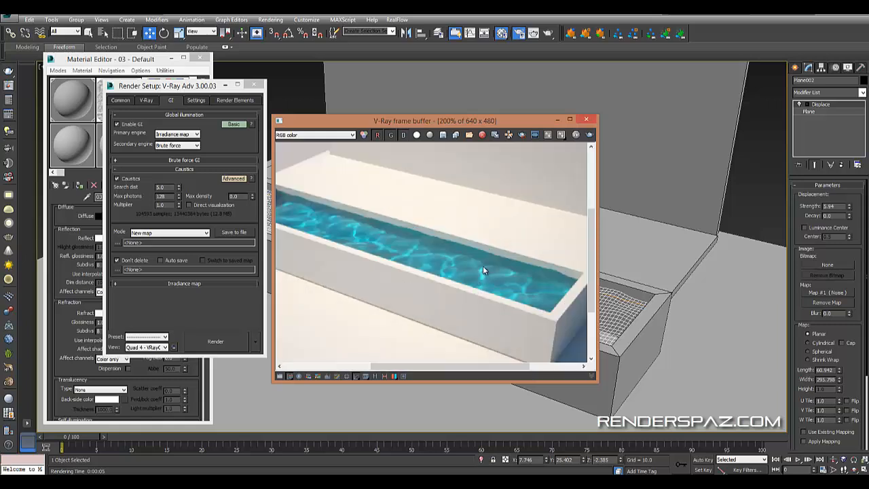
click(494, 134)
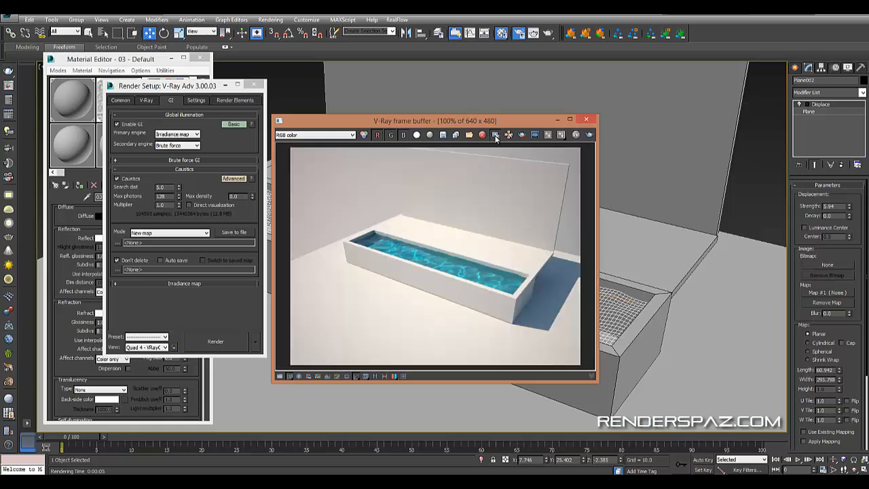
Step: Duplicate the render to a second VFB, change Max photons, render again and place both buffers side by side
click(494, 135)
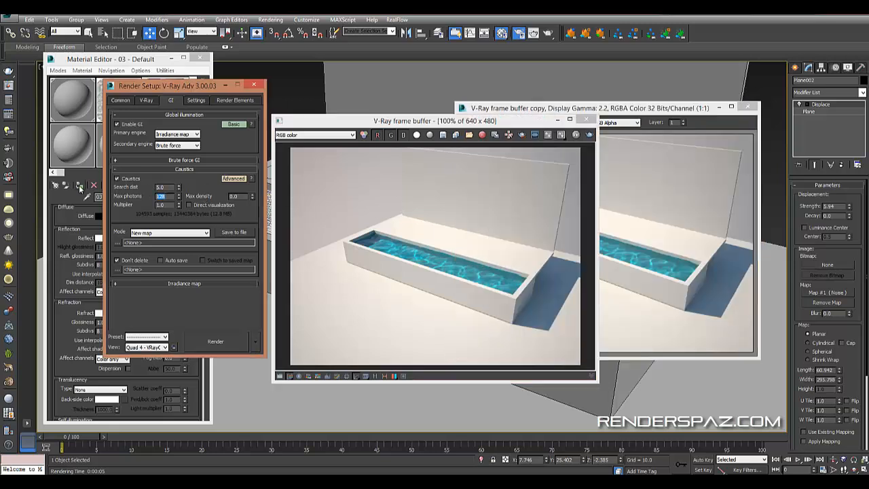
mouse_move(79, 185)
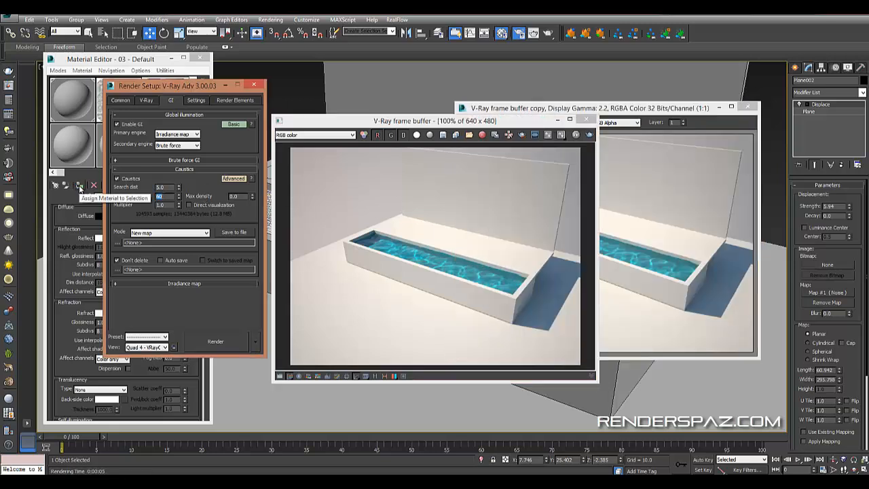
click(214, 341)
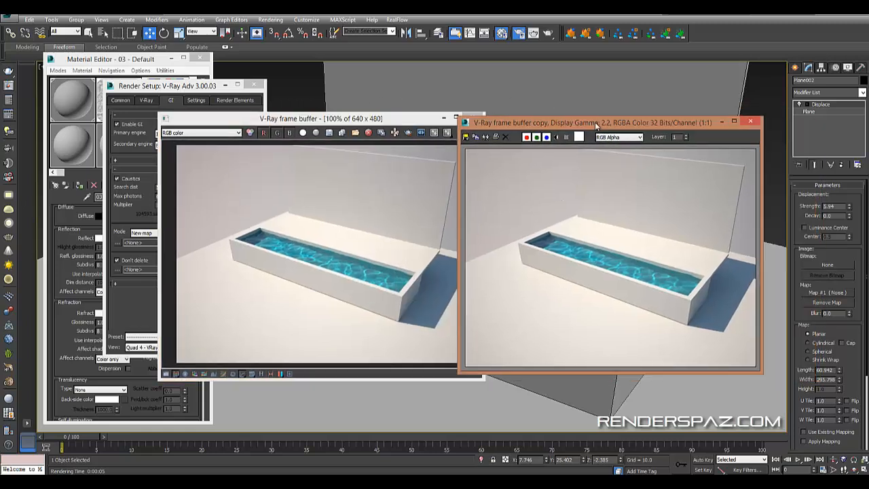
click(306, 118)
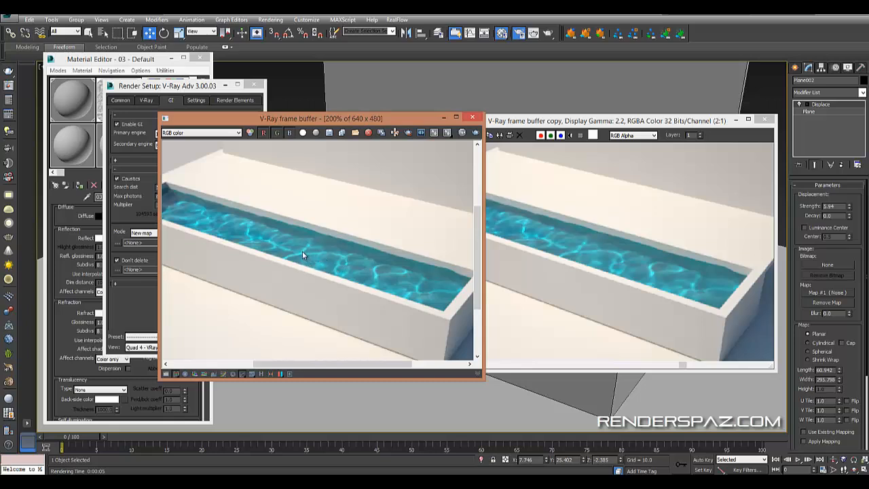
mouse_move(329, 253)
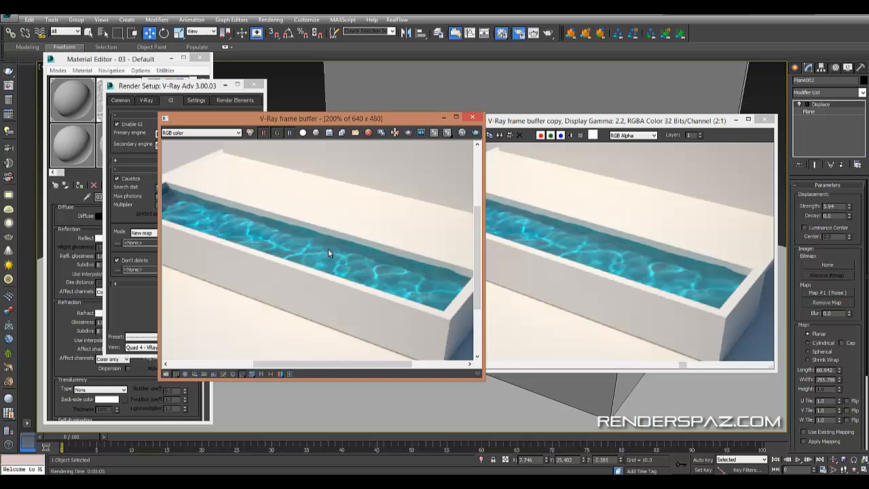
mouse_move(396, 287)
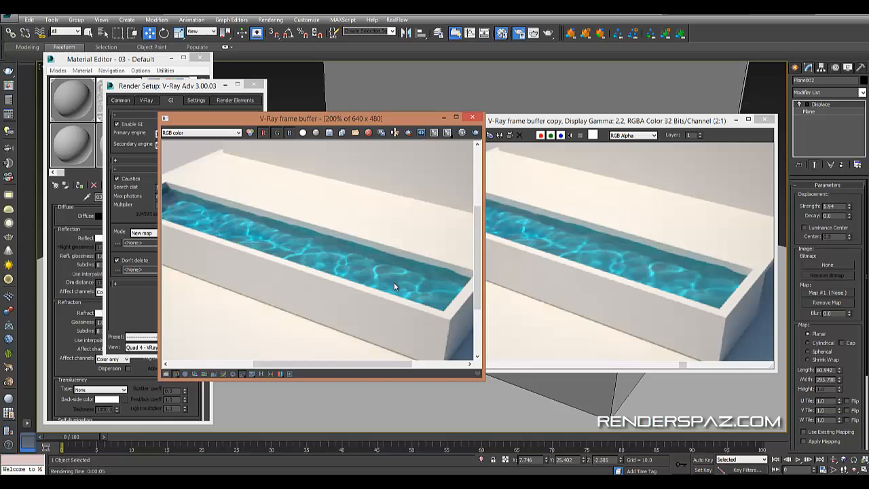
mouse_move(347, 260)
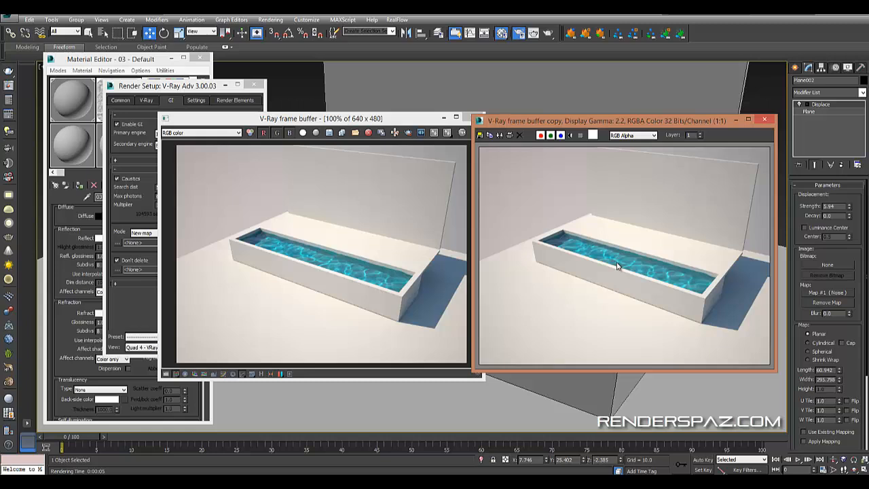
mouse_move(455, 277)
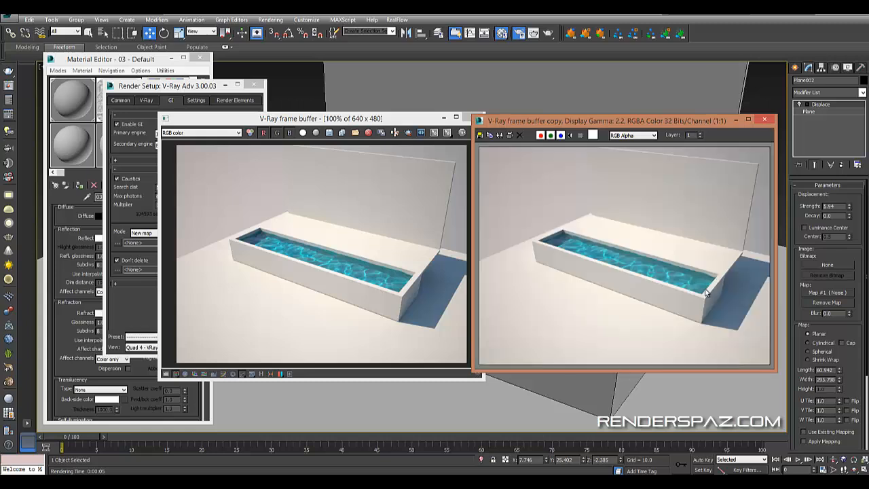
mouse_move(581, 258)
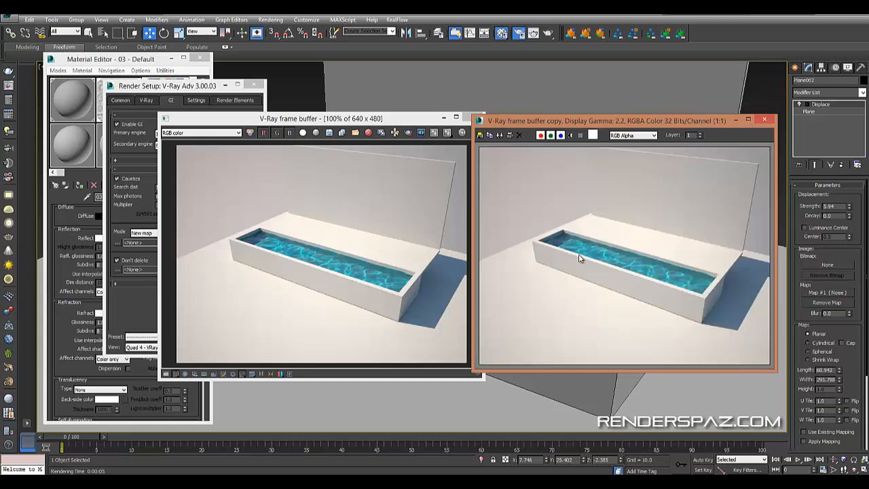
mouse_move(672, 285)
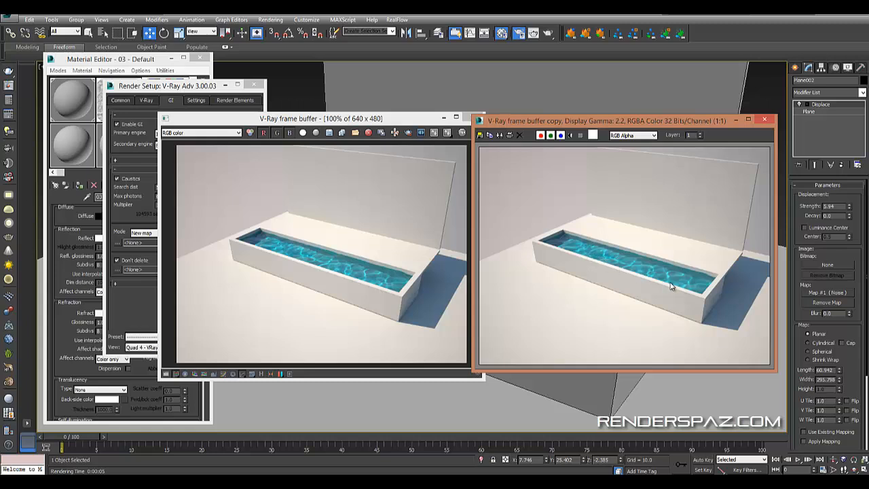
mouse_move(624, 270)
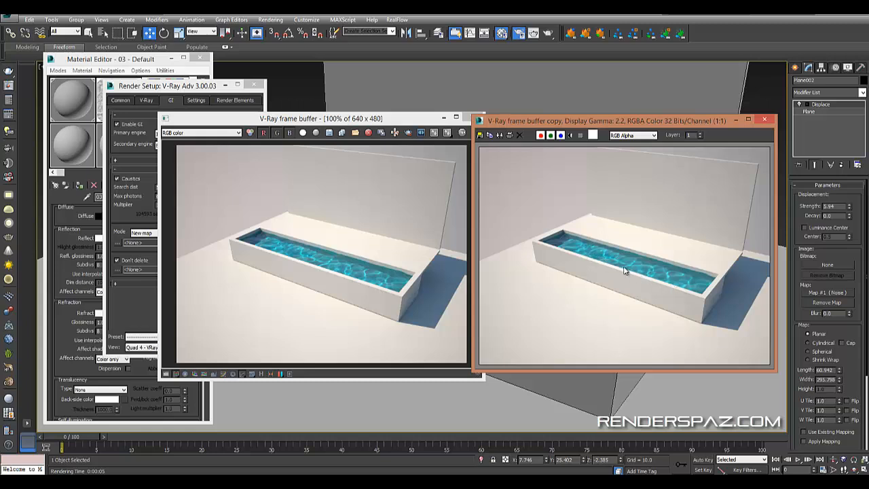
drag(621, 121, 431, 112)
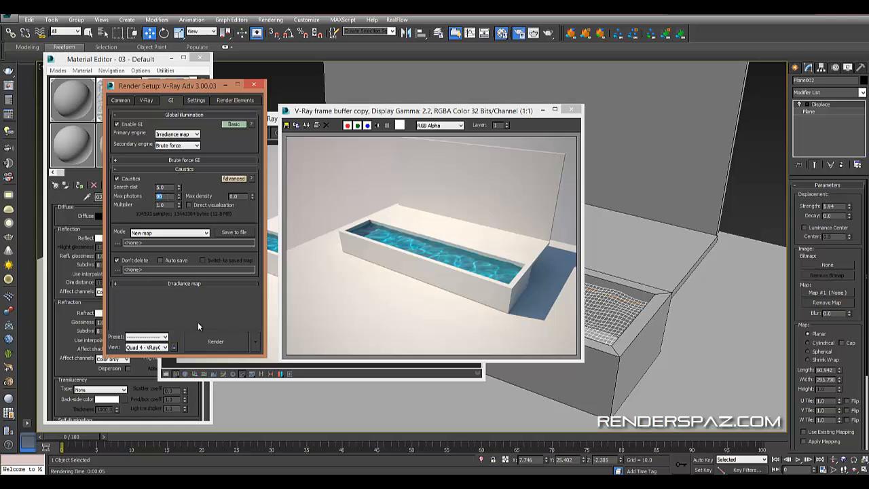
Step: Render again and compare caustics against the saved copy, returning the new buffer to 100%
click(215, 341)
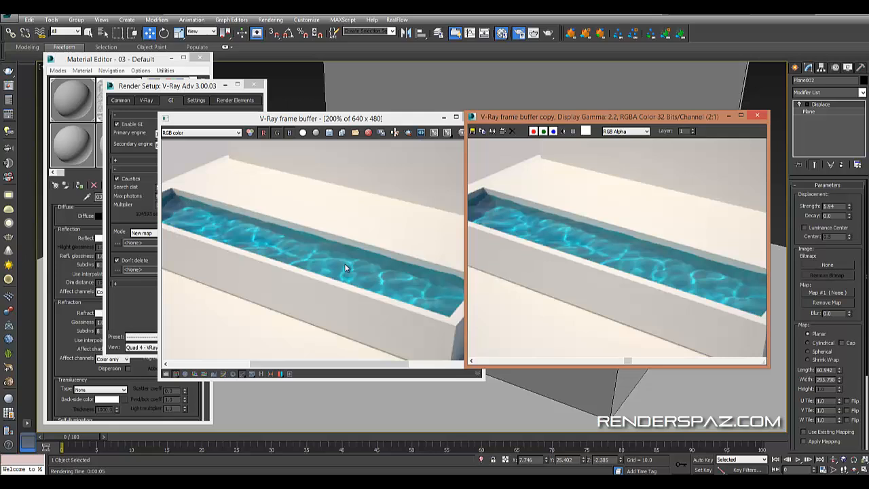
mouse_move(347, 263)
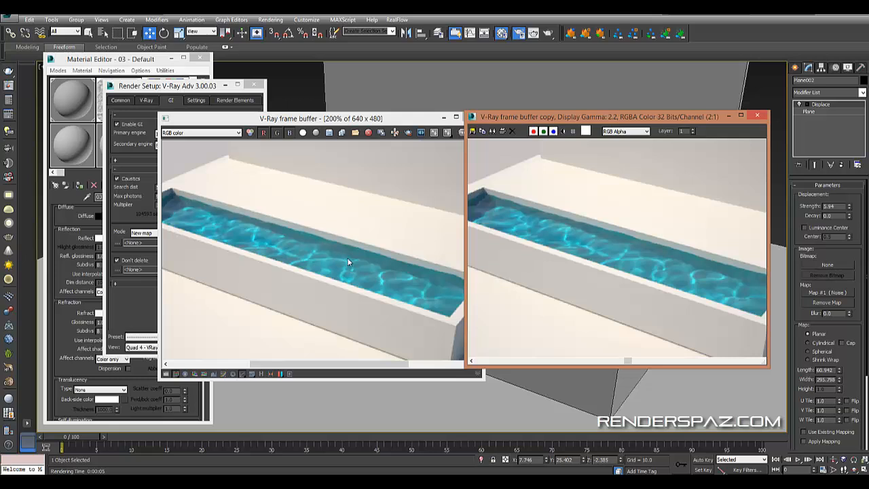
mouse_move(337, 278)
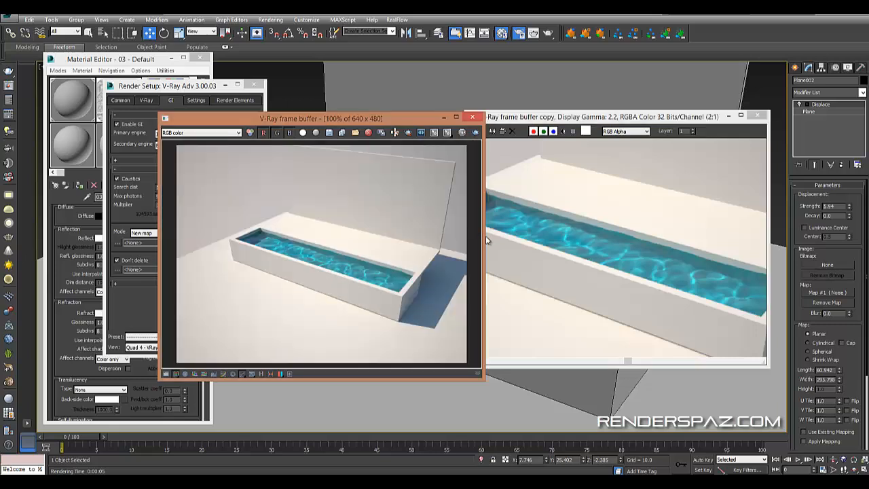
click(756, 116)
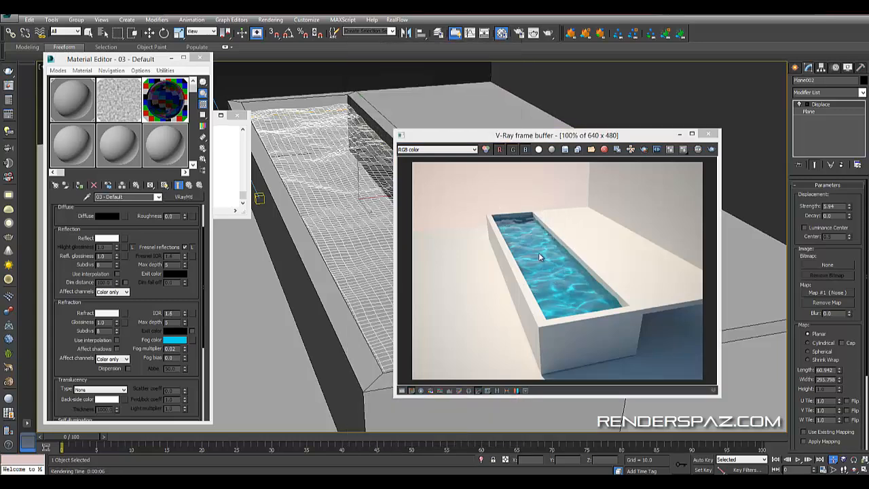
mouse_move(568, 294)
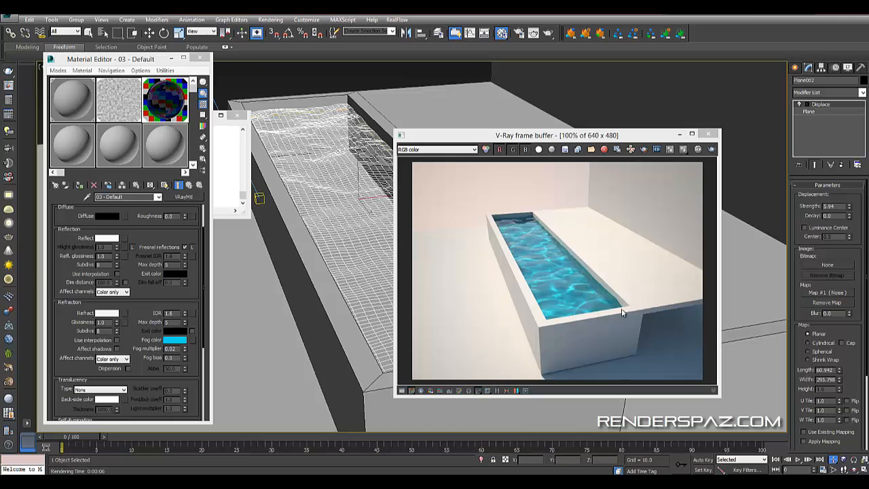
mouse_move(665, 367)
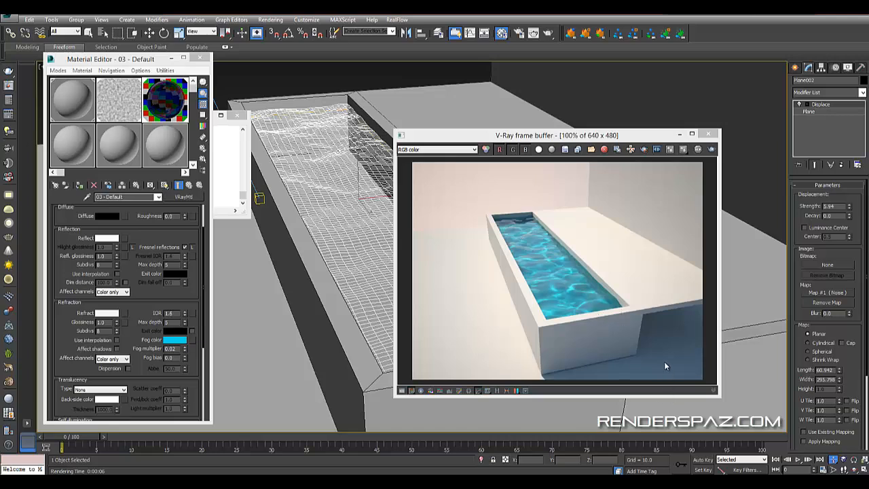